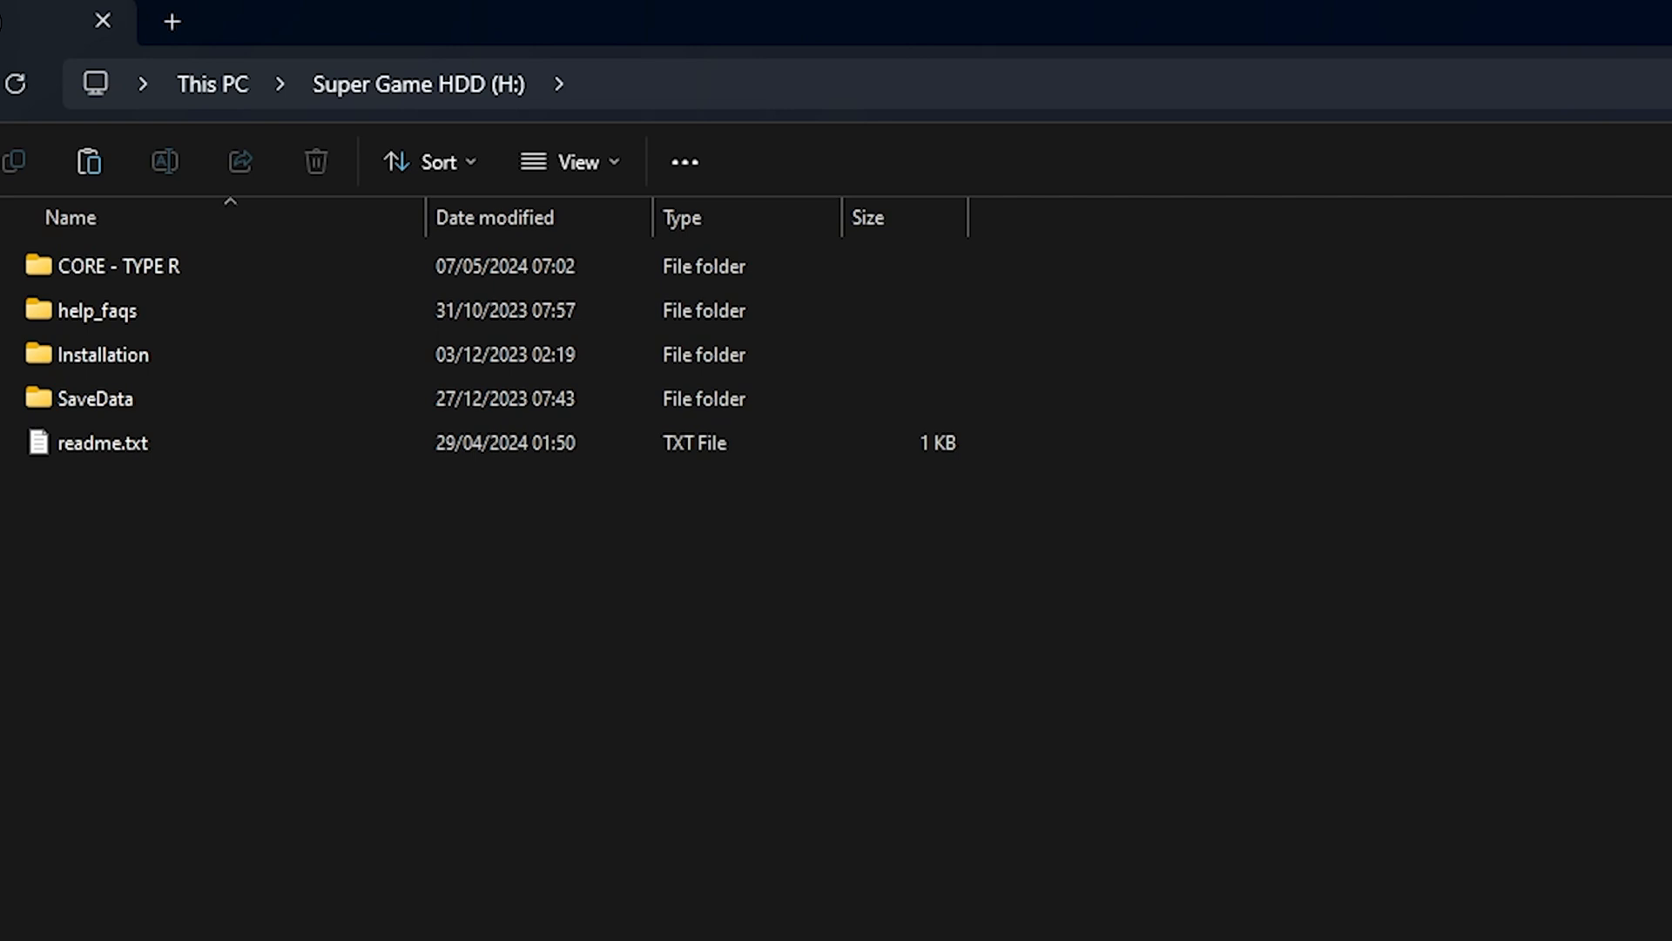
Browse CORE - TYPE R > collections > COMPUTERS > RetroBat > roms down to the ps2 folder.
click(118, 265)
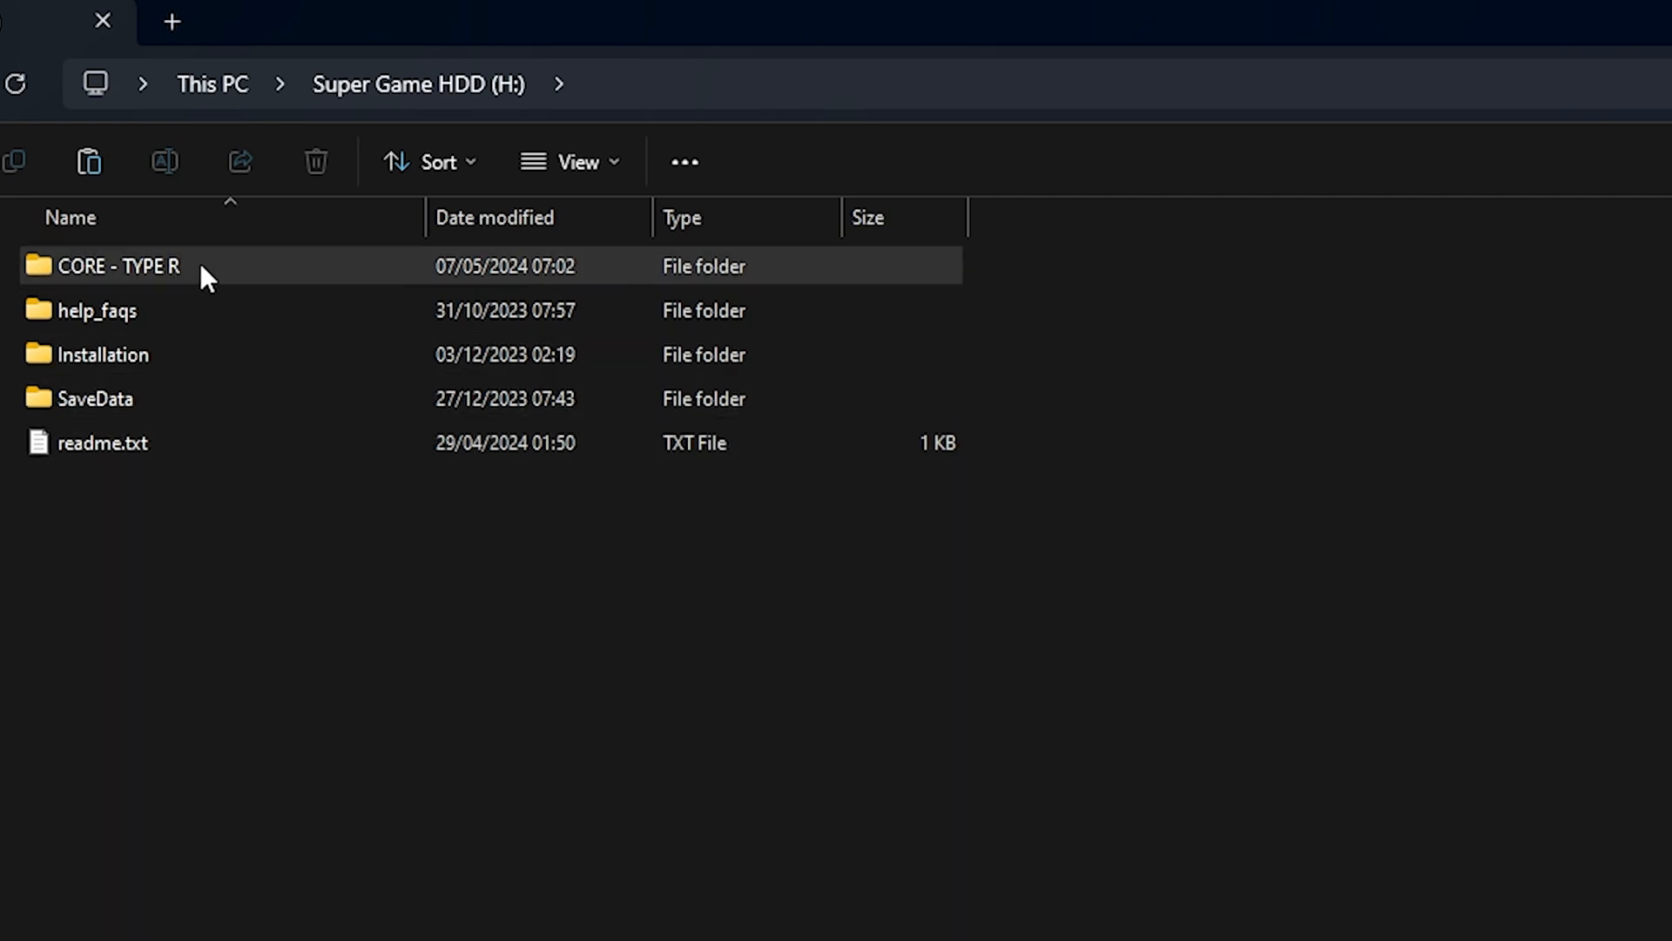
double_click(114, 265)
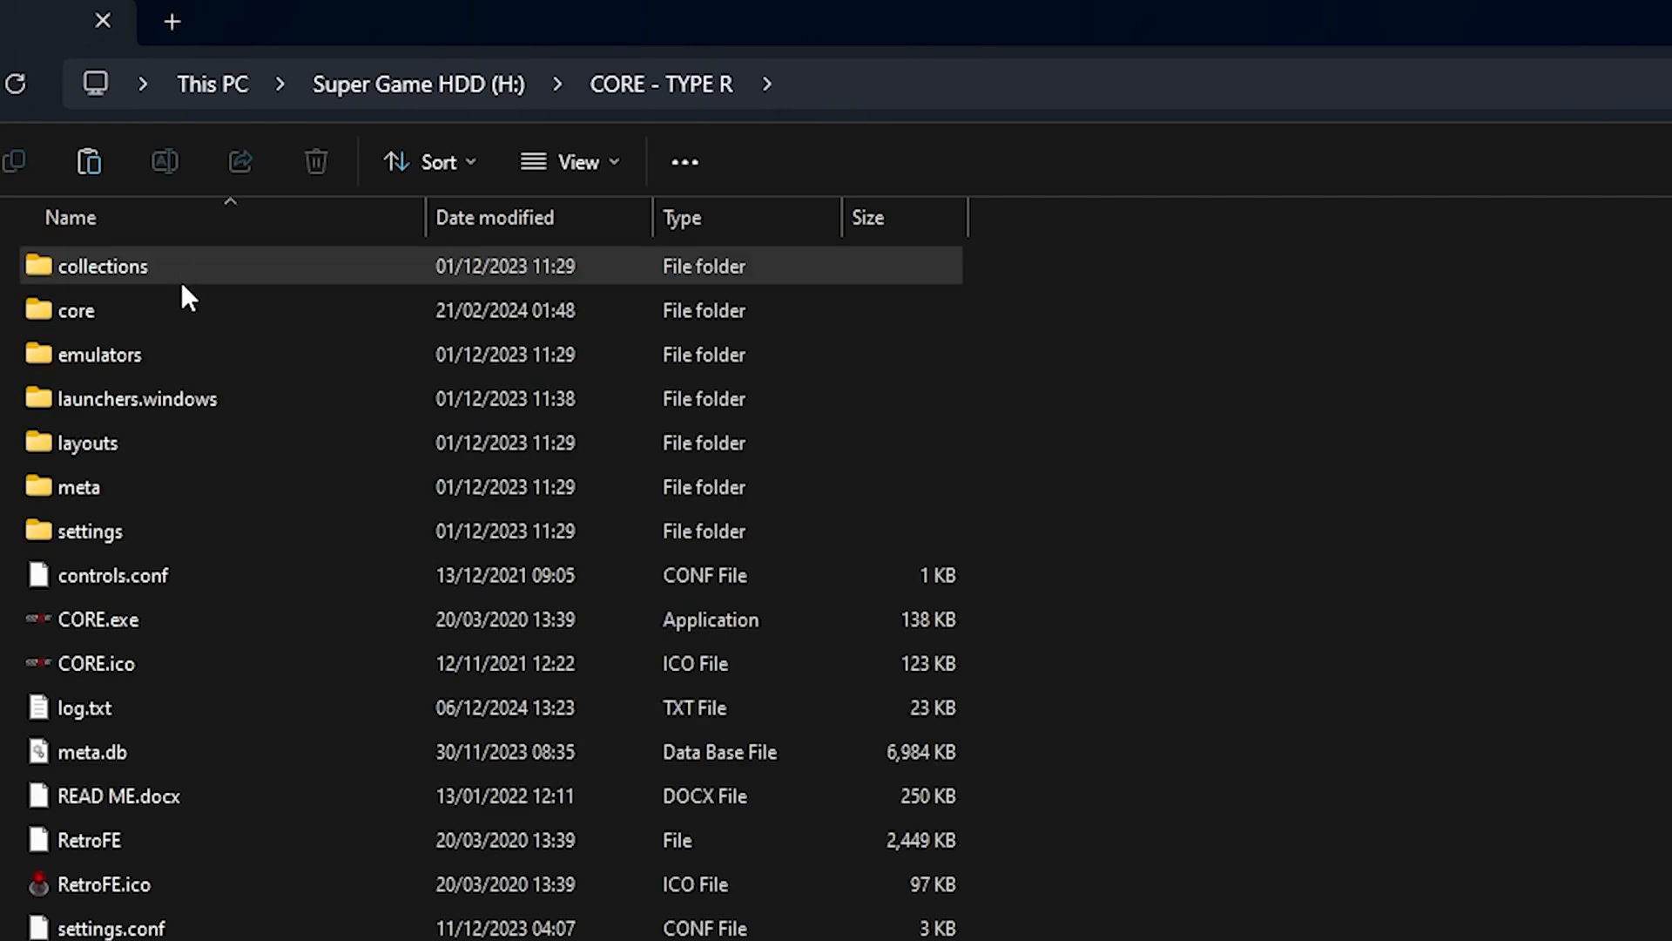
double_click(103, 266)
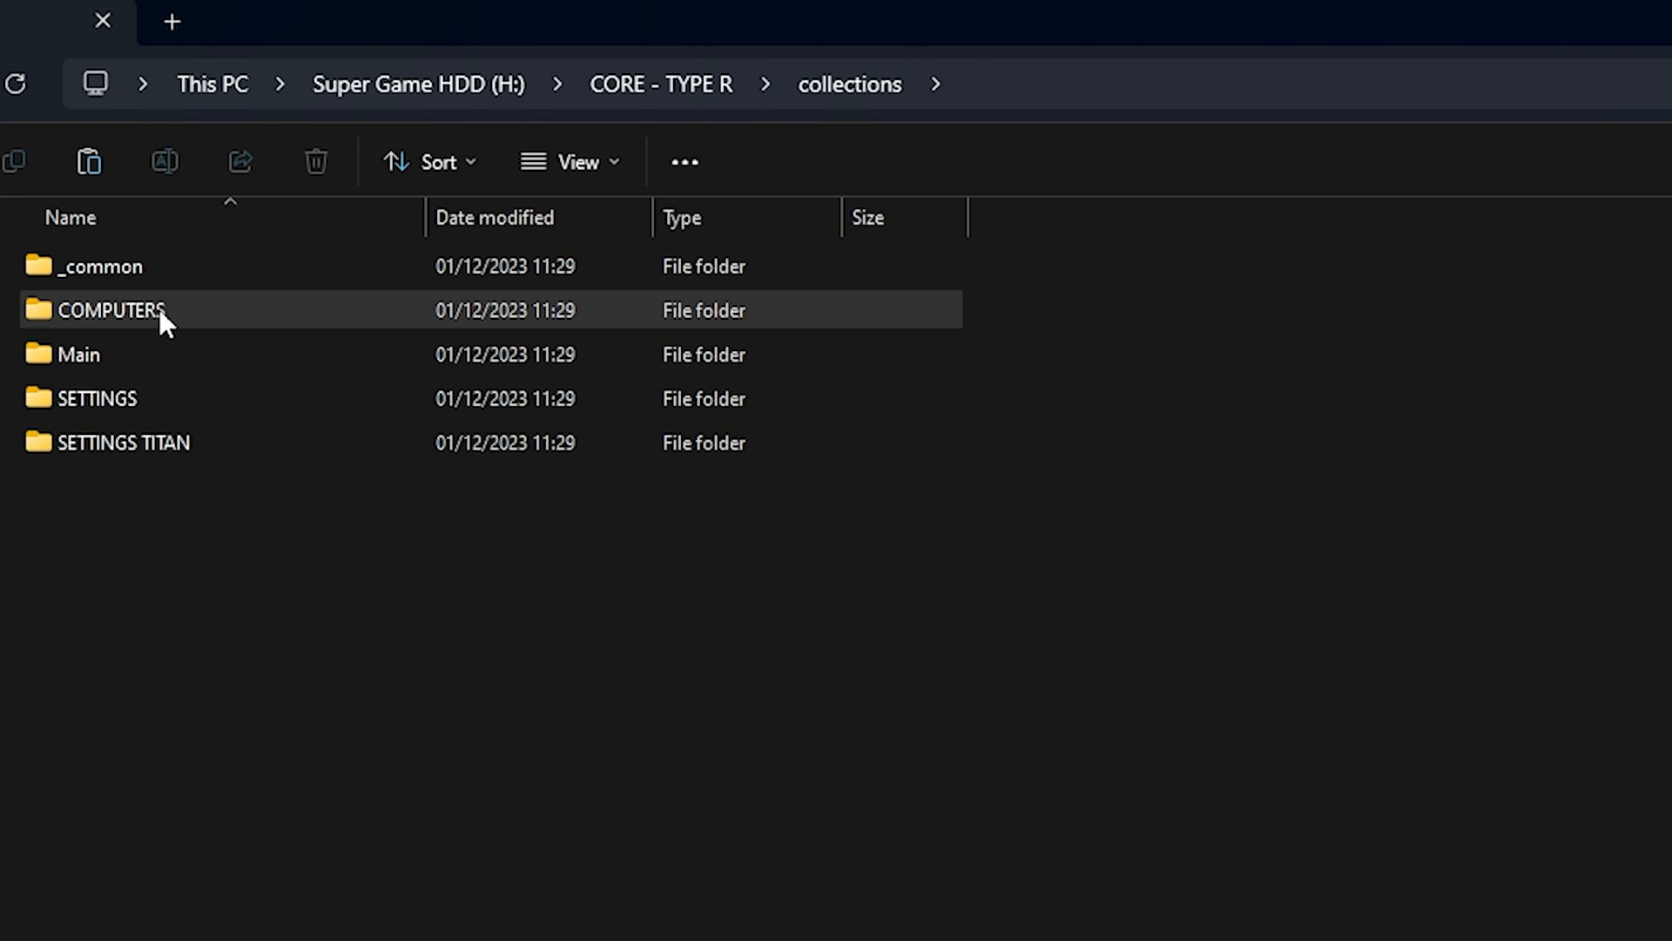
double_click(114, 309)
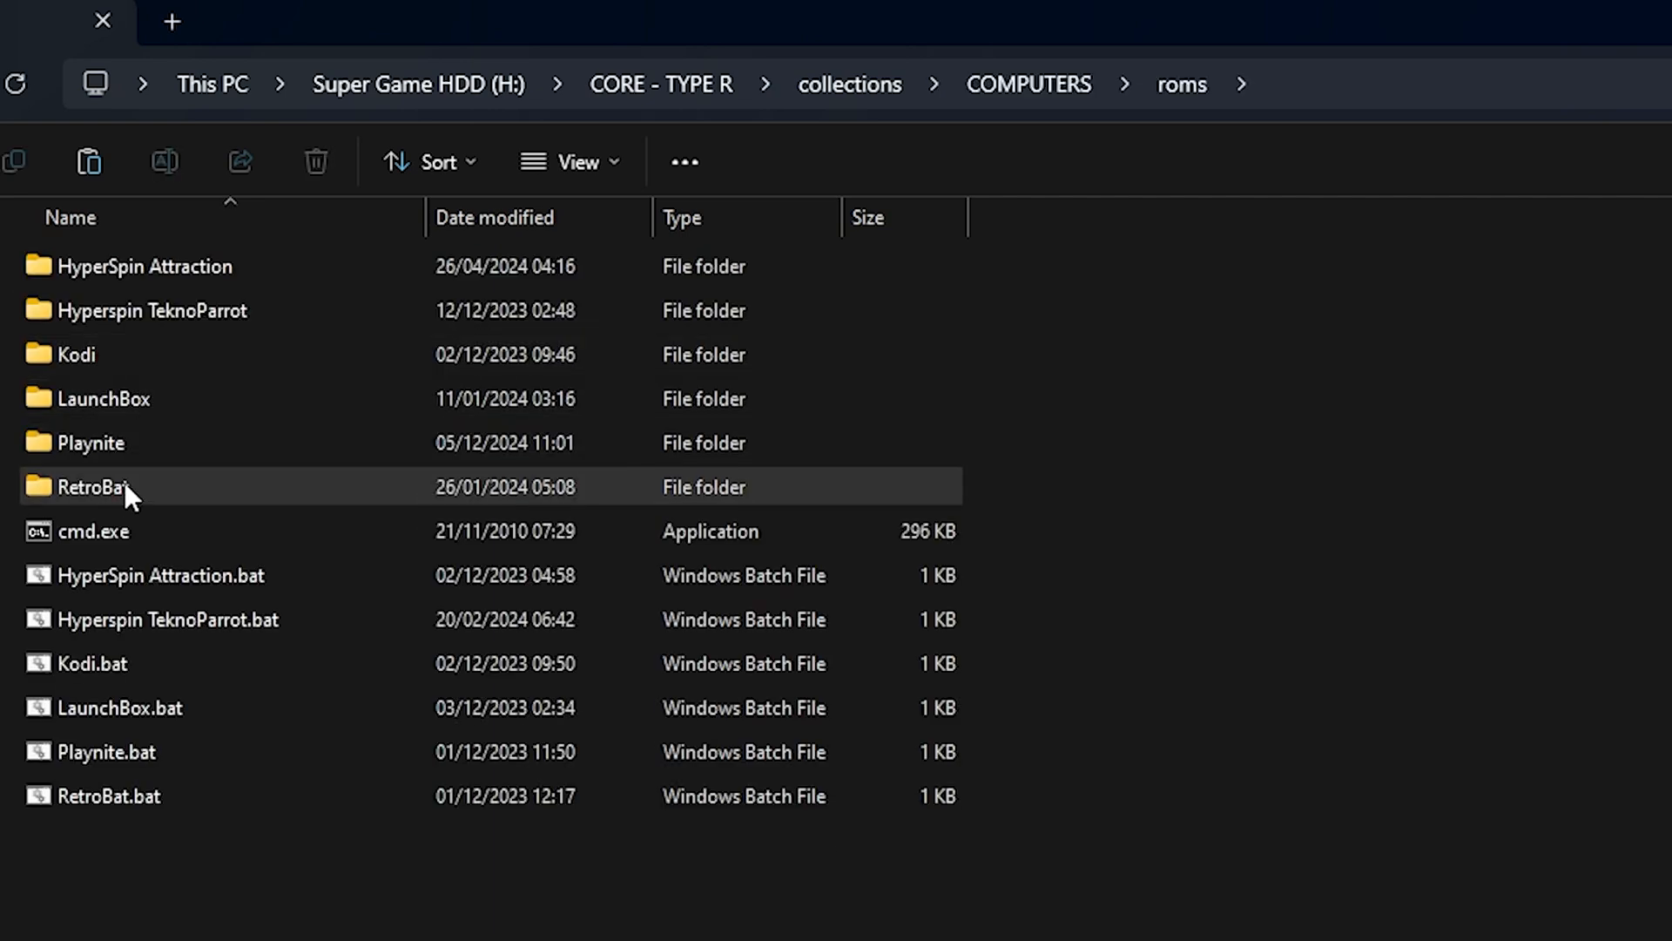
double_click(89, 486)
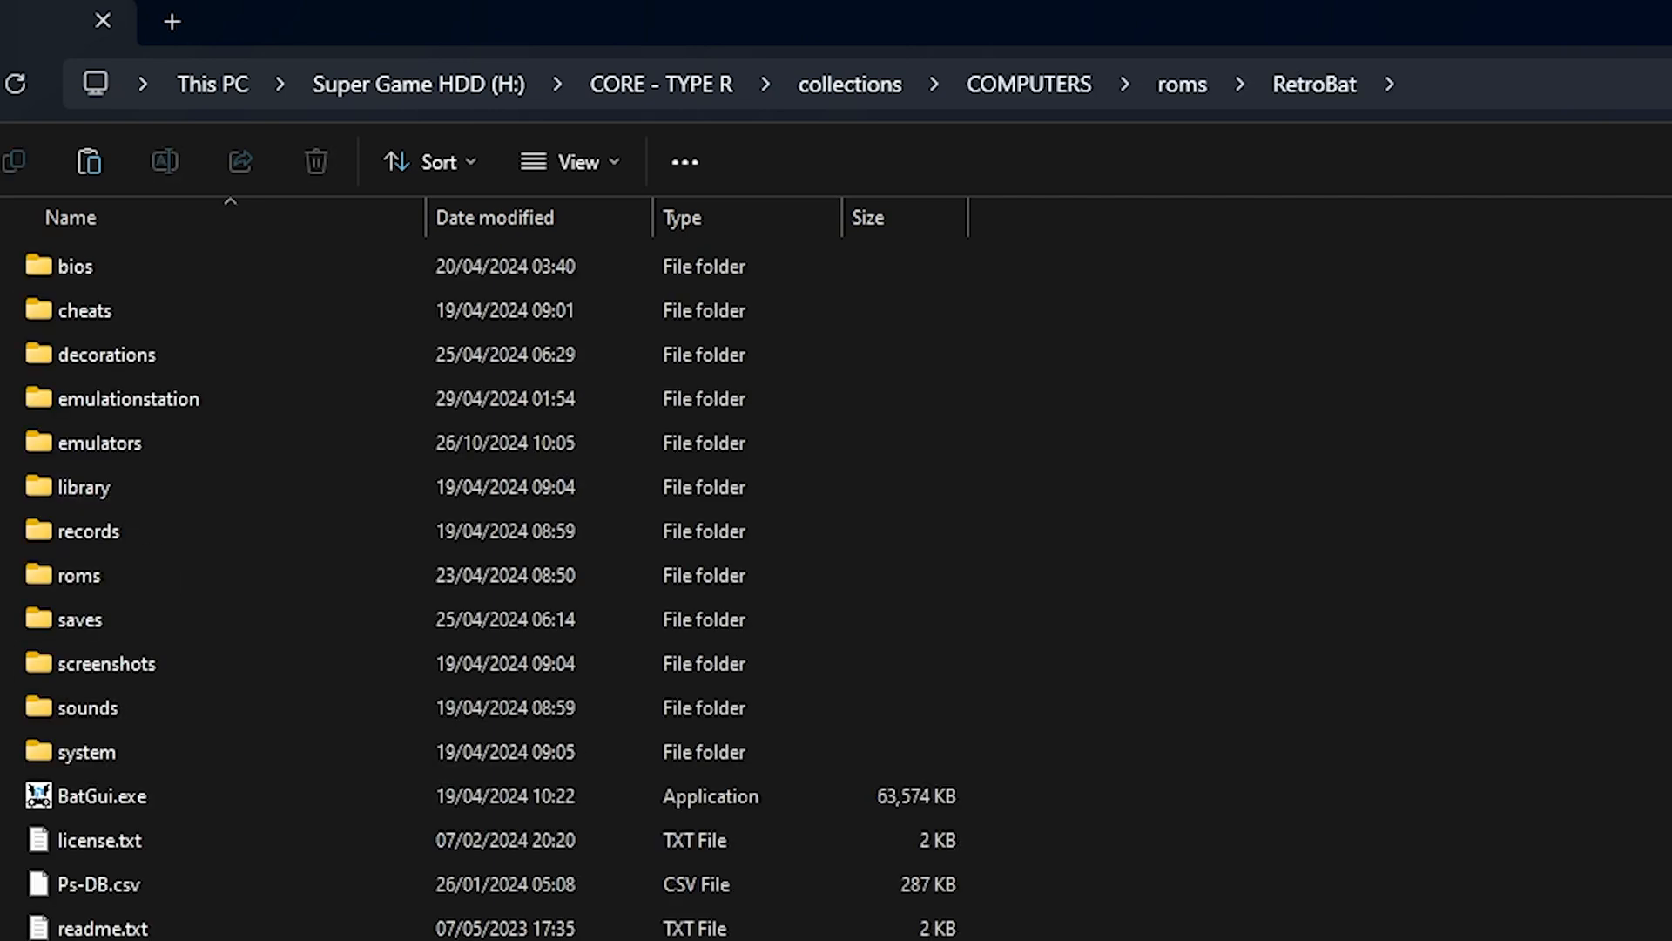
double_click(76, 574)
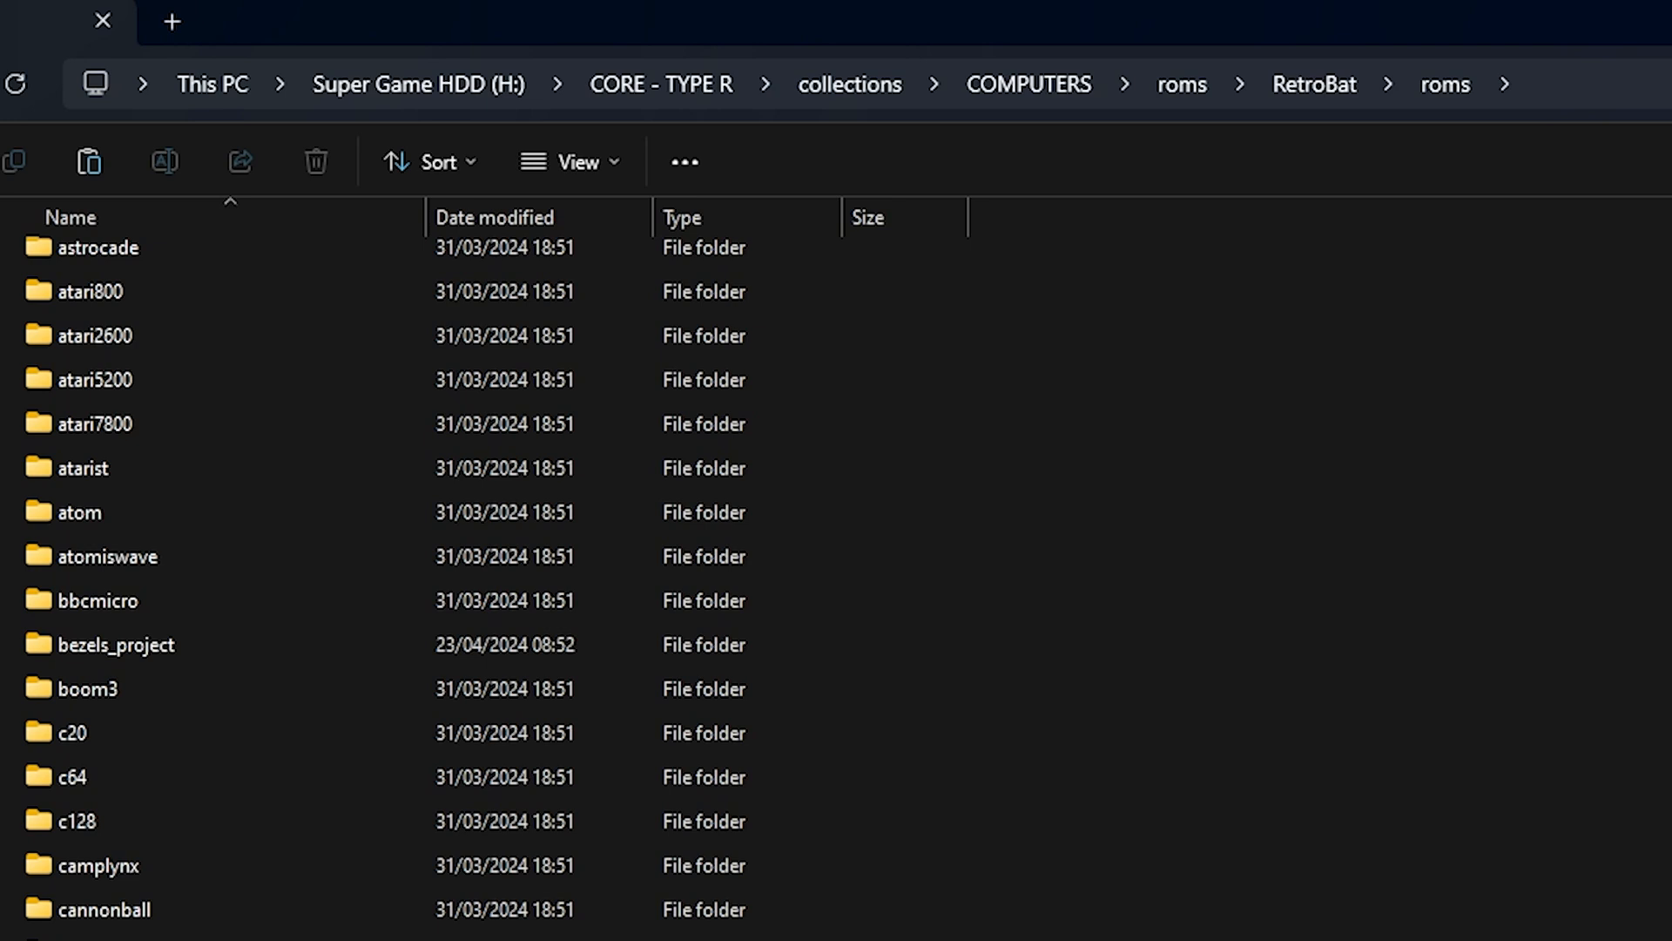
scroll(down, 3)
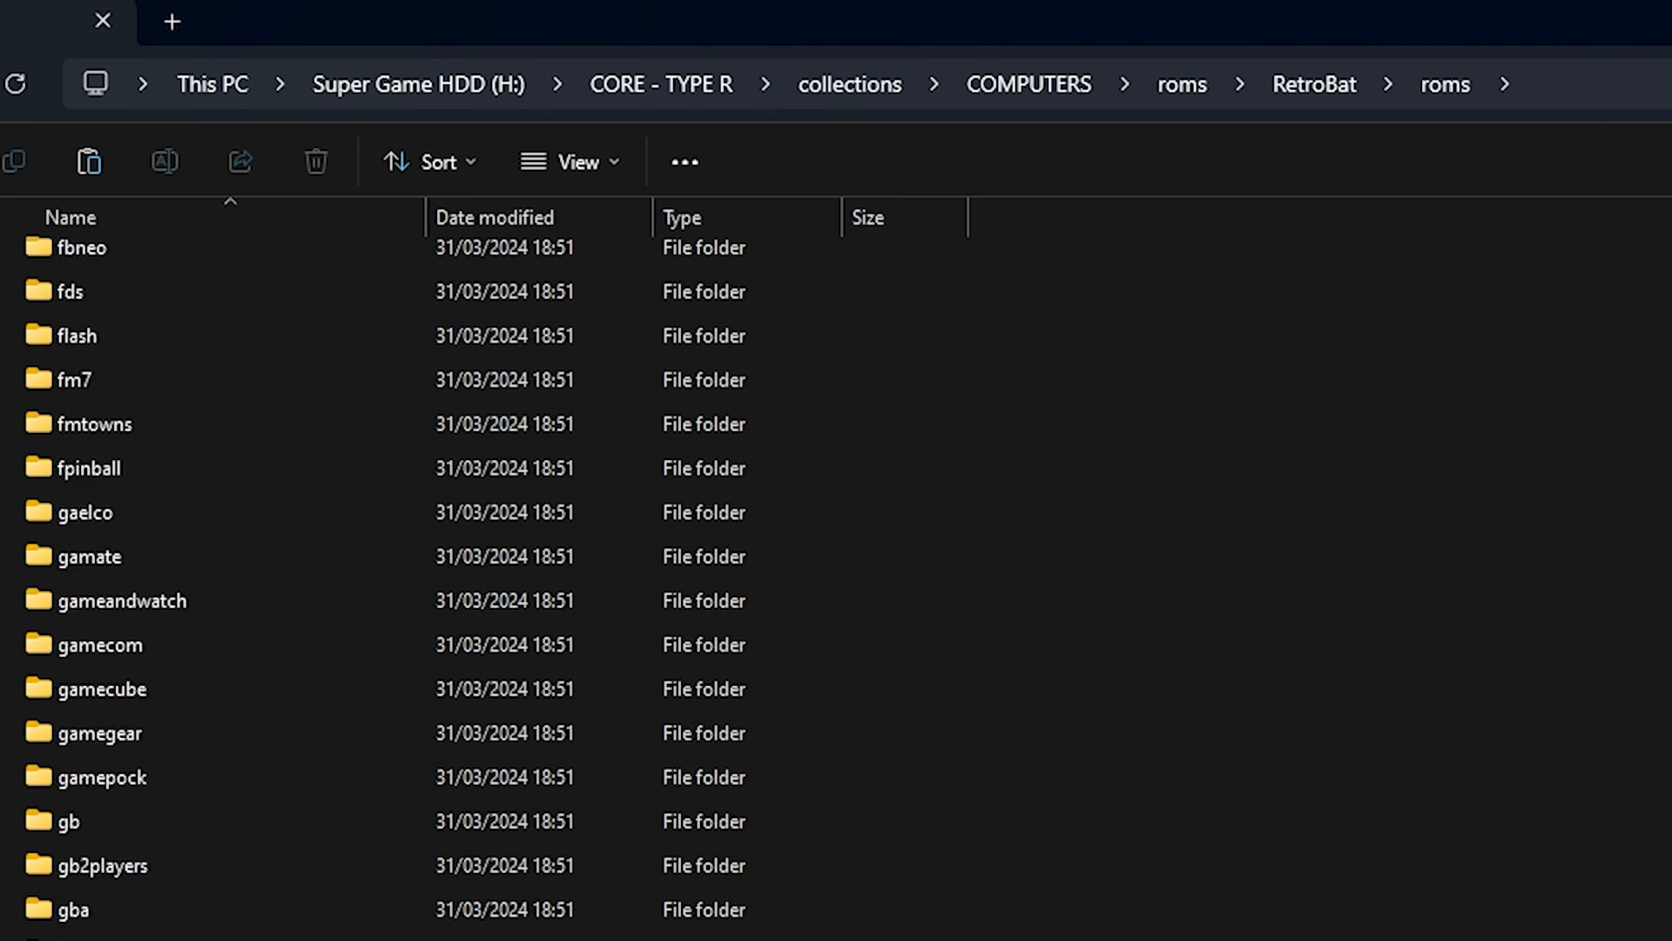
scroll(down, 3)
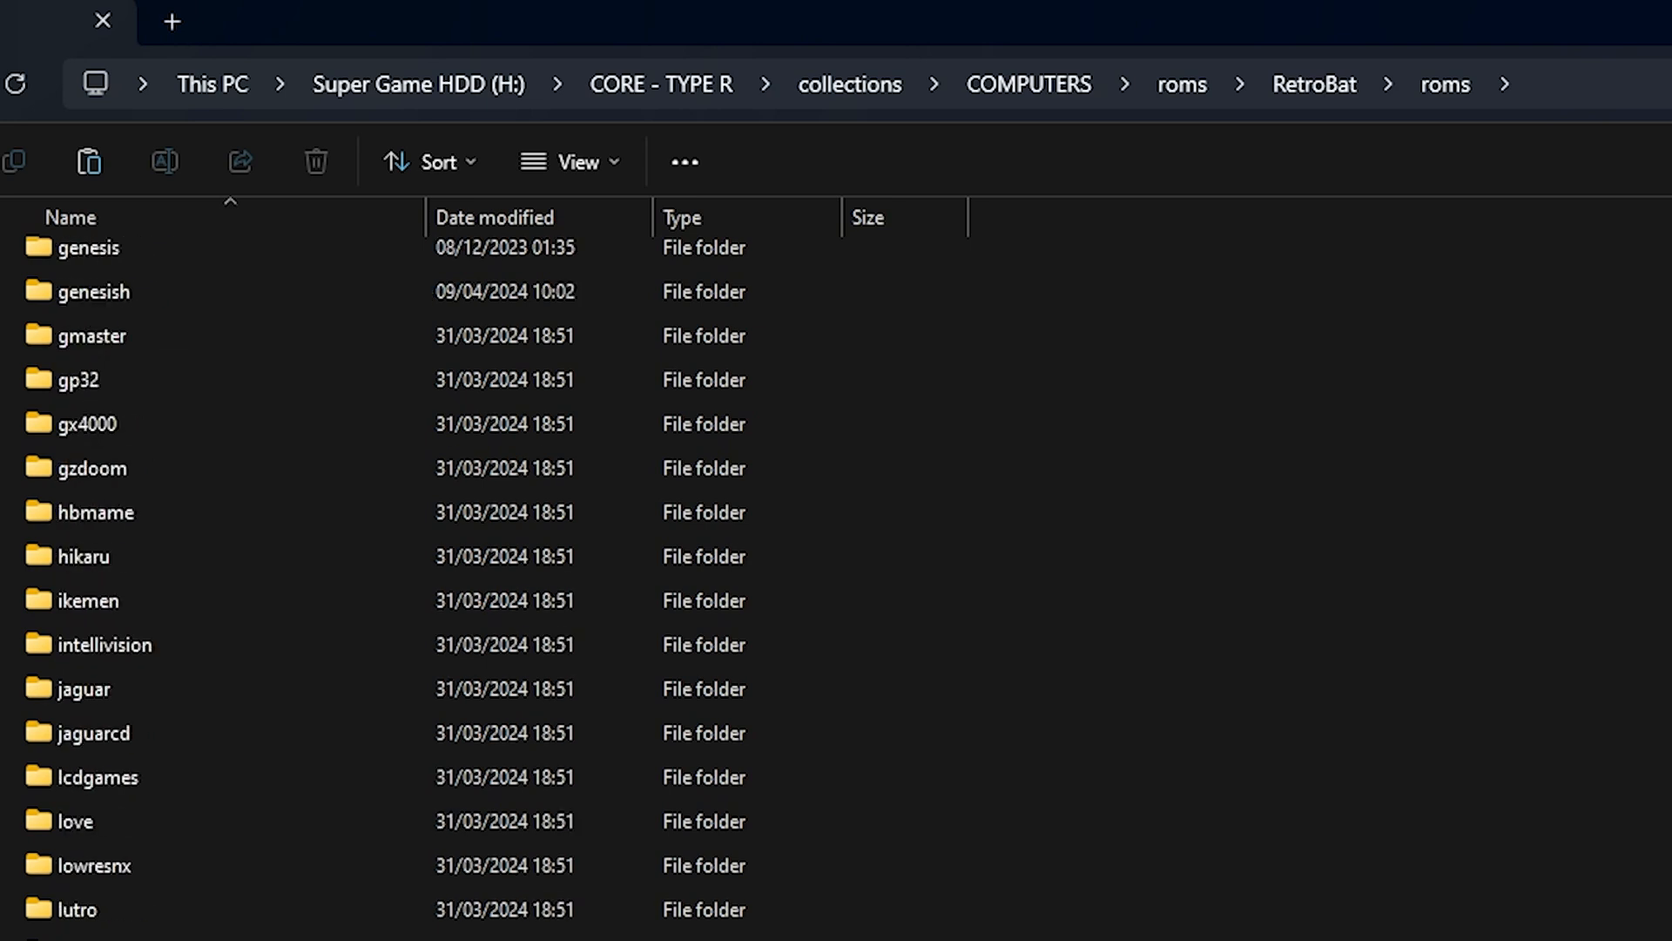
scroll(down, 3)
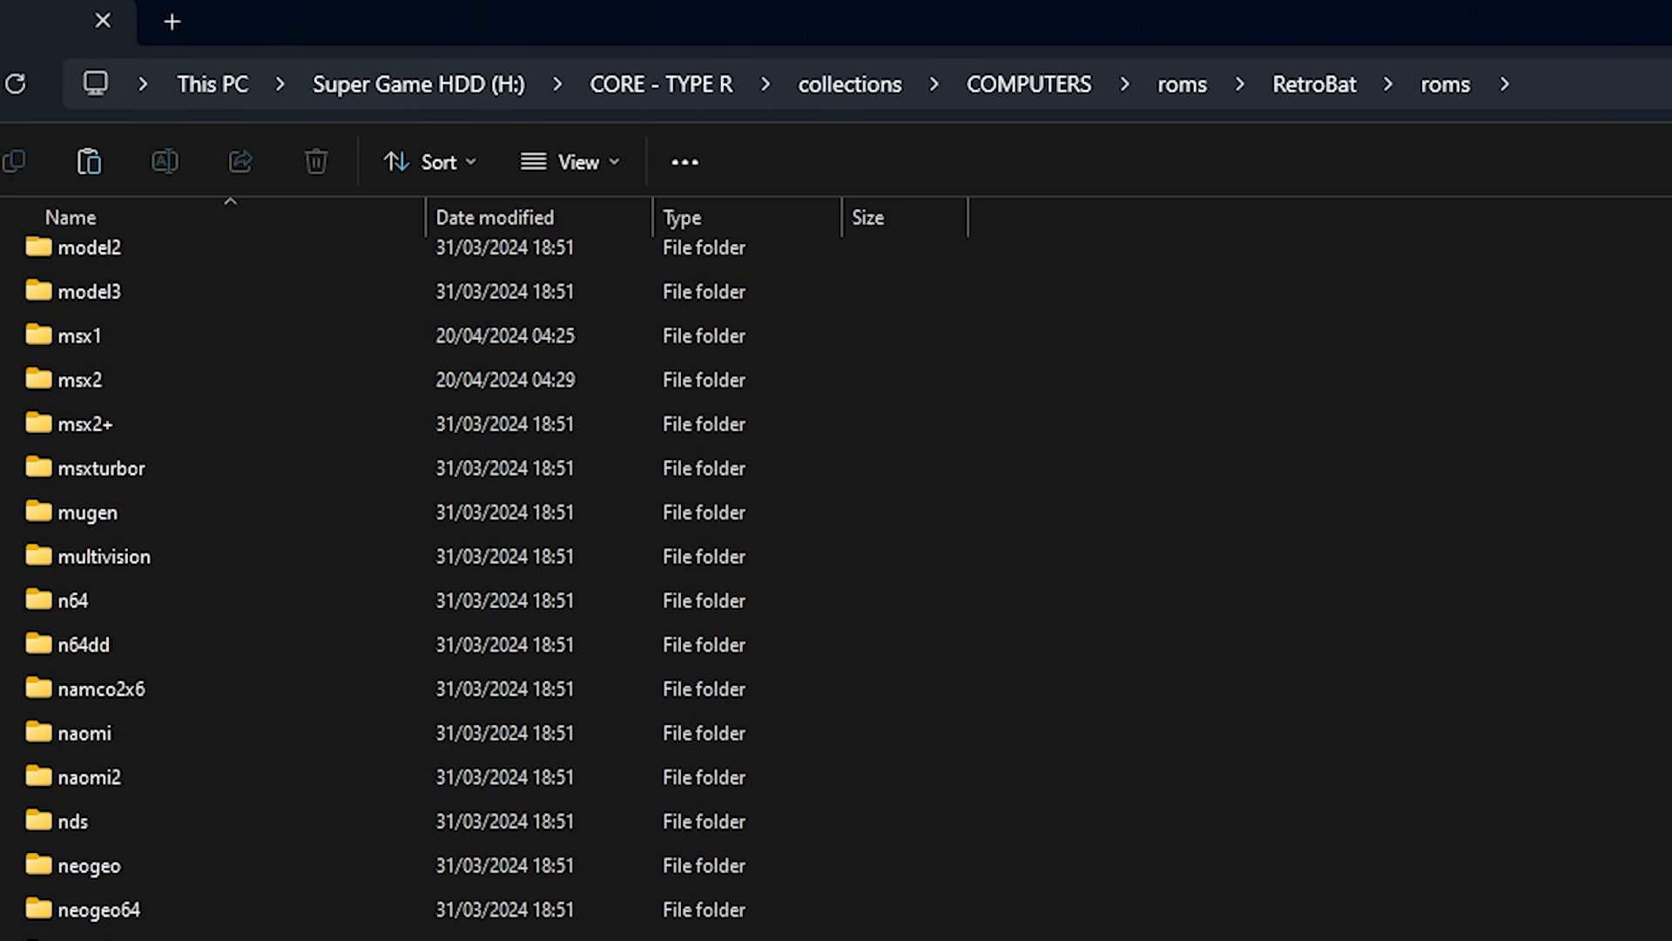
scroll(down, 3)
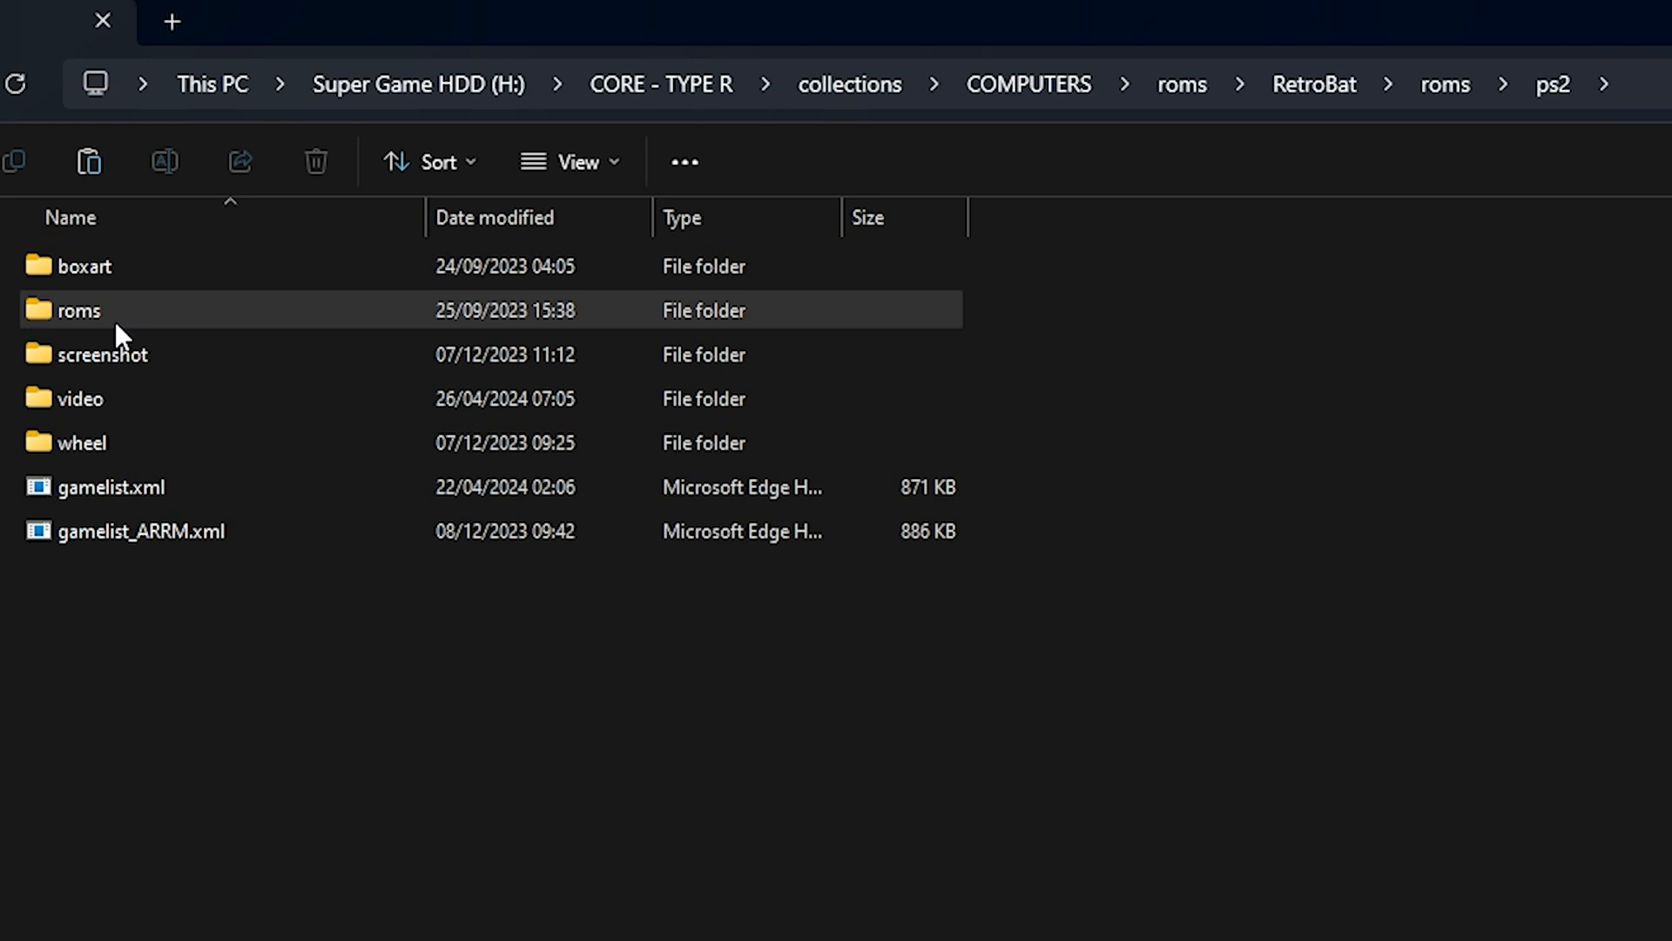
Open ps2 > roms > USA and browse the listed CHD game files.
double_click(75, 310)
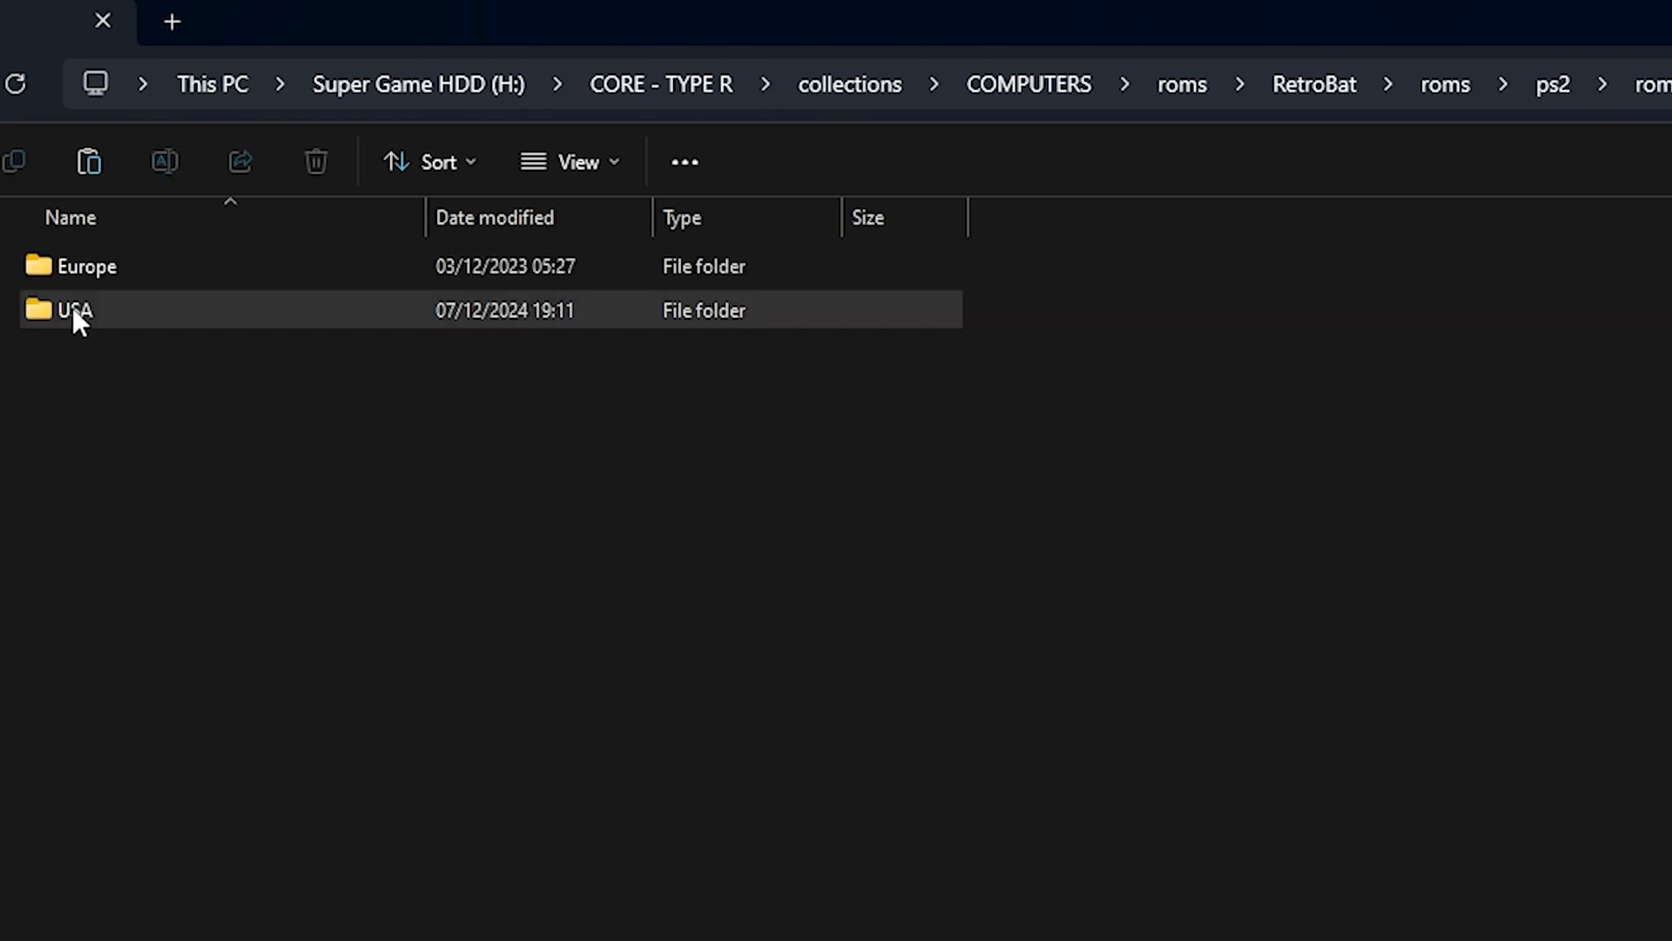
double_click(73, 309)
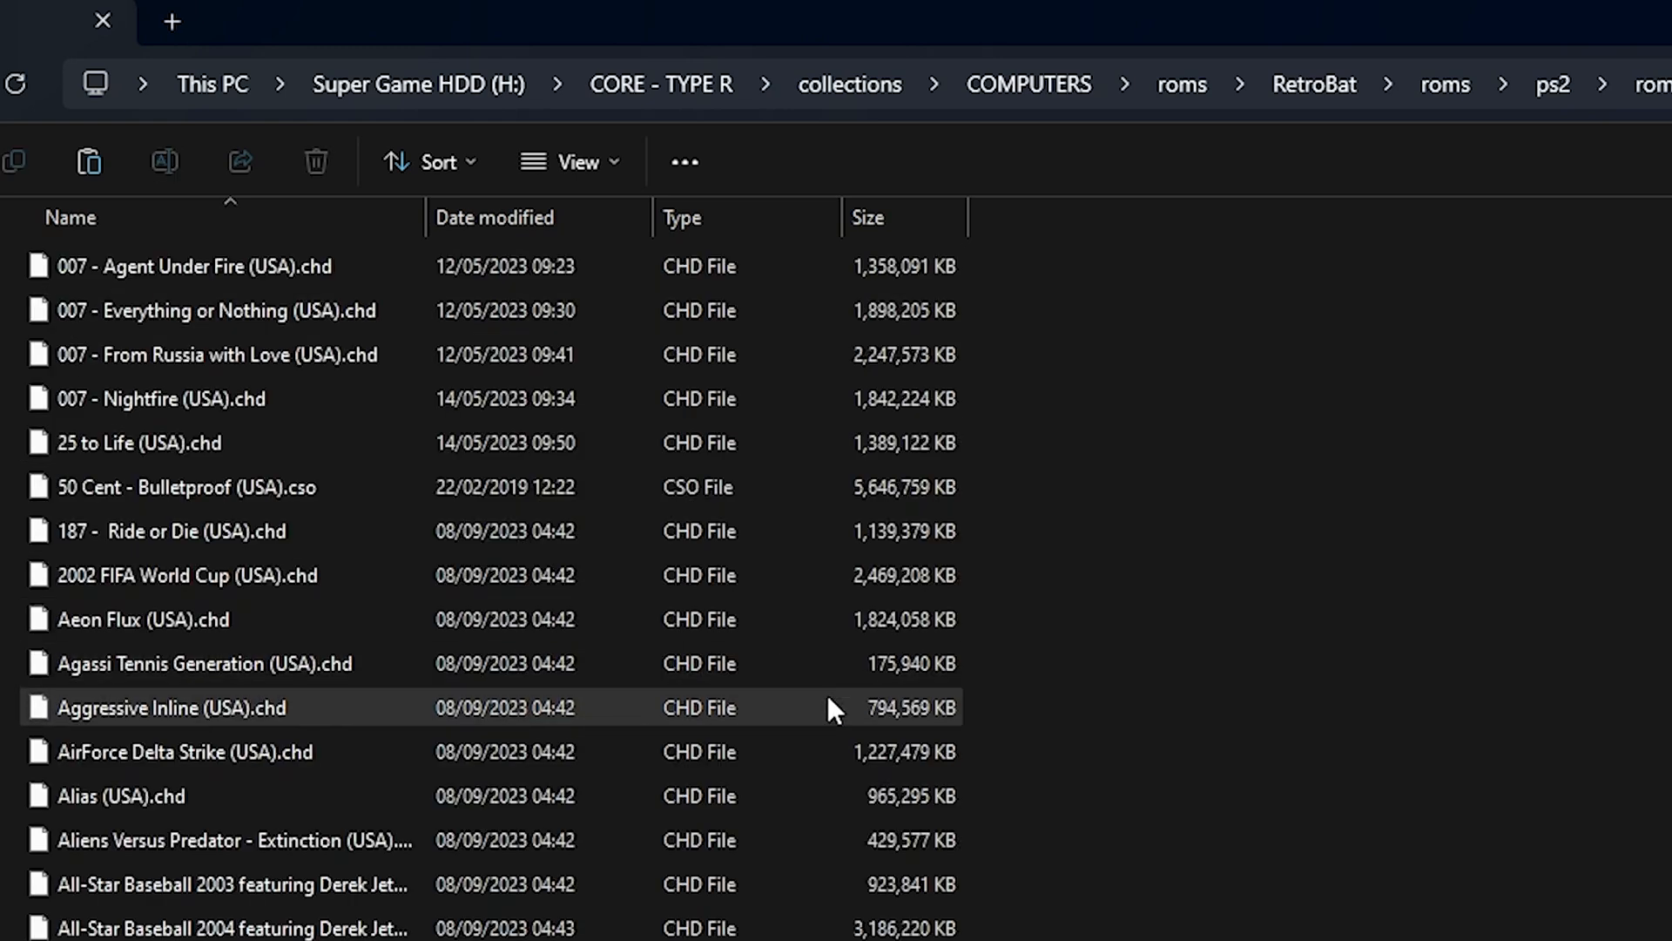
scroll(down, 3)
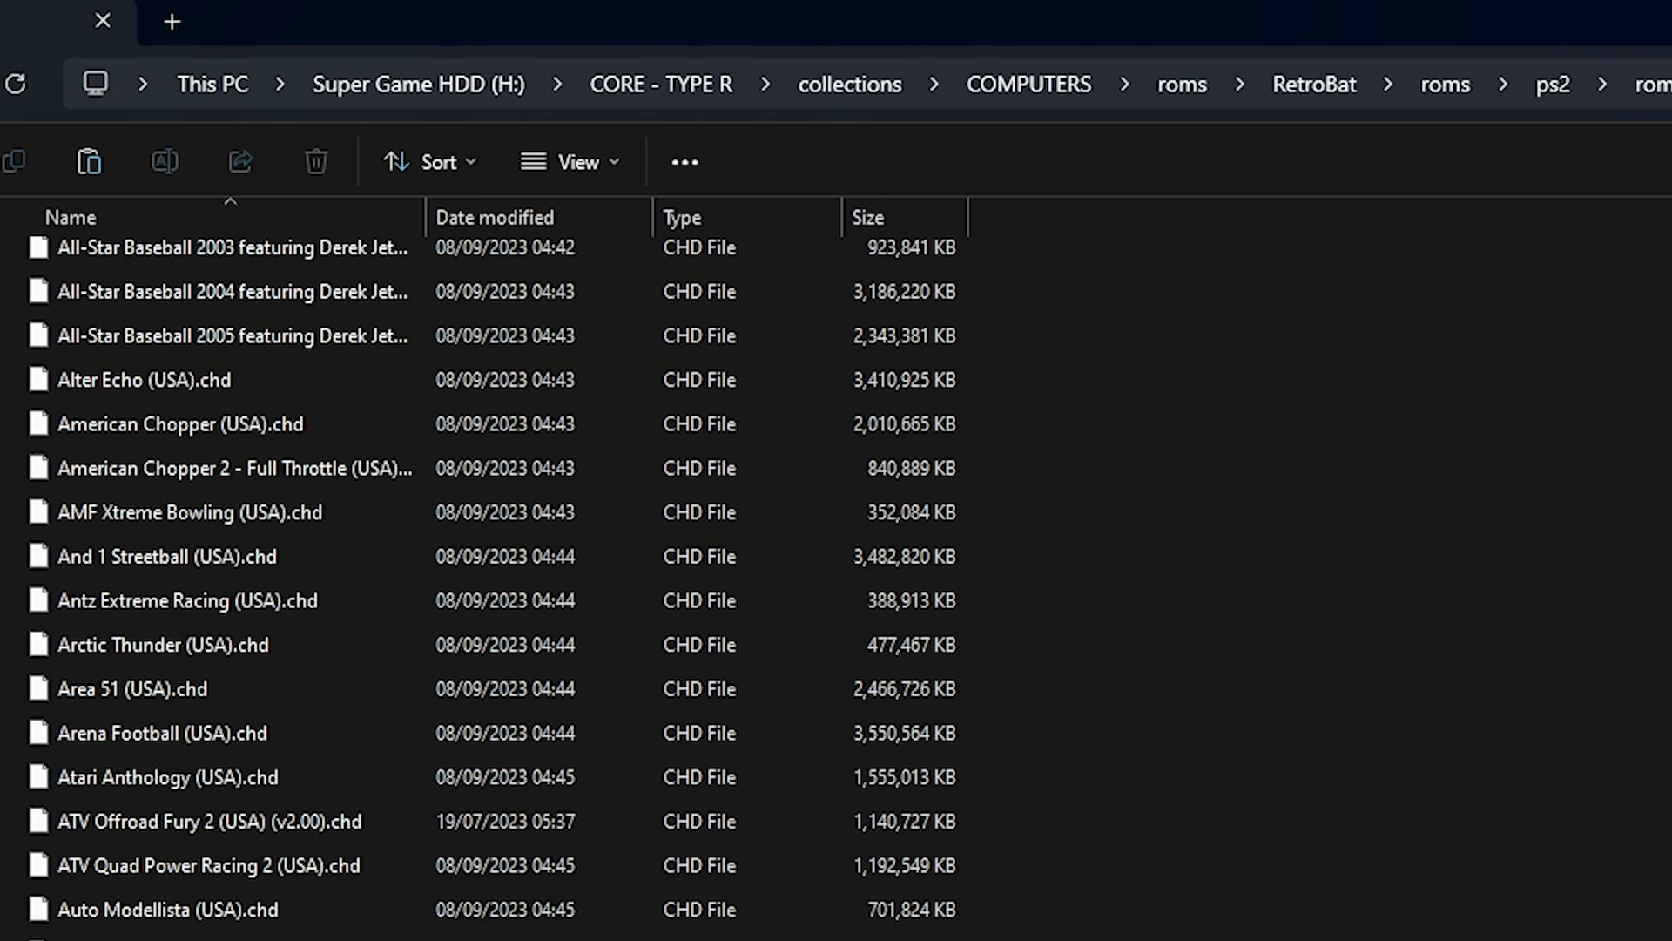
mouse_move(1336, 190)
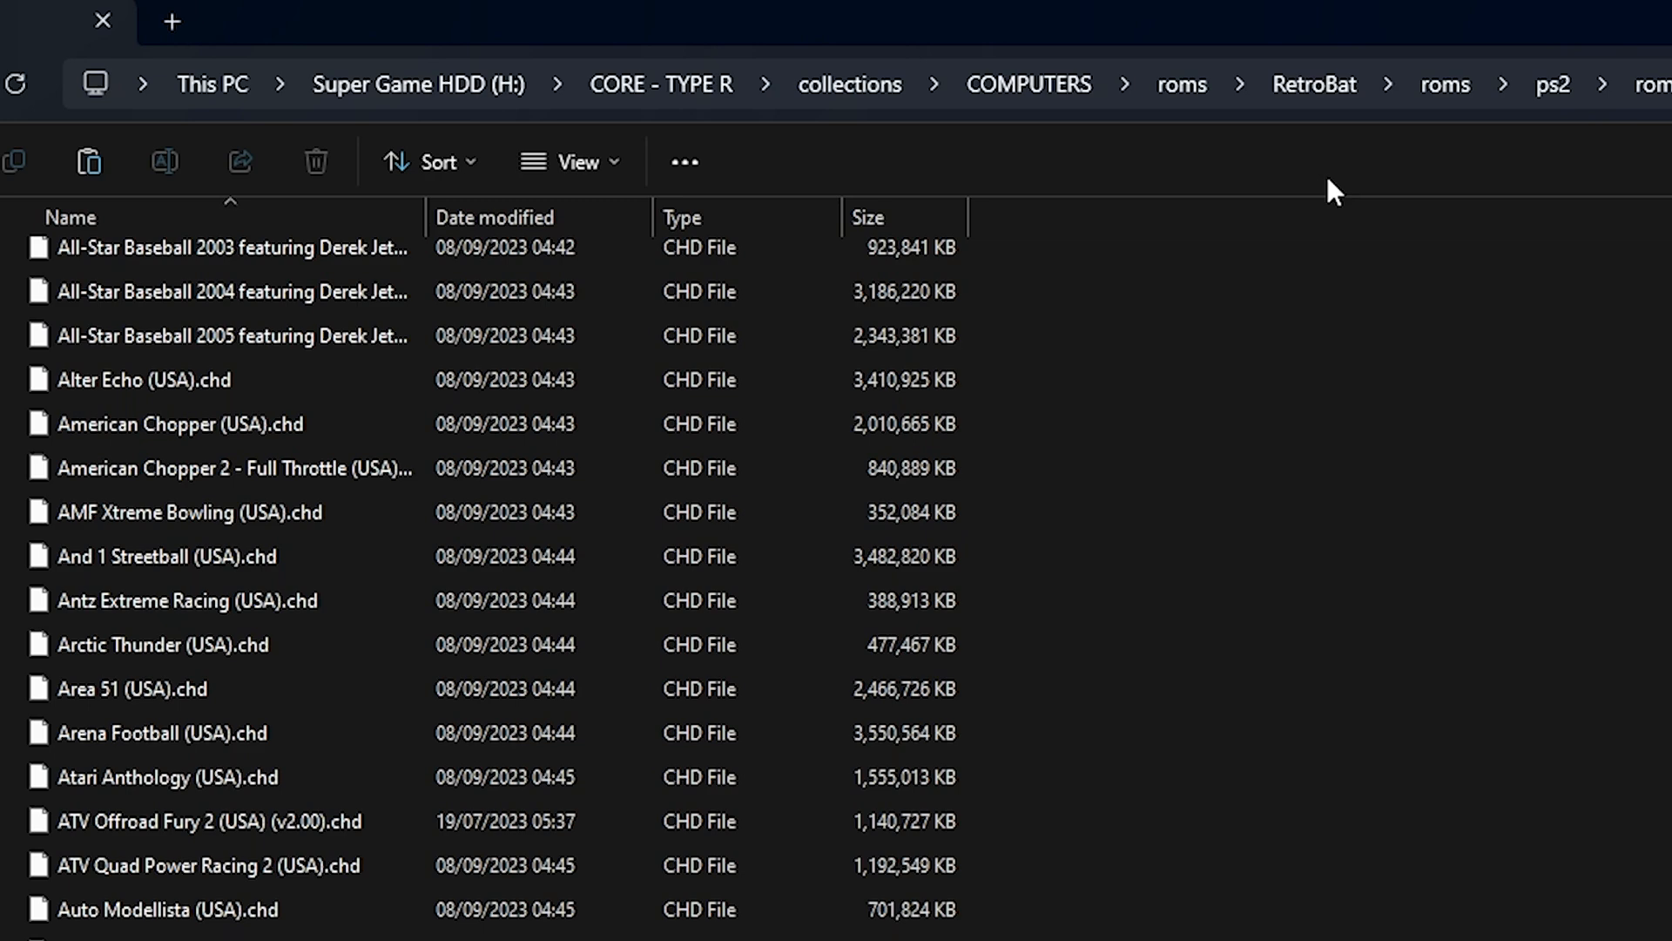
Go back up to the RetroBat folder and run retrobat.exe.
click(1553, 84)
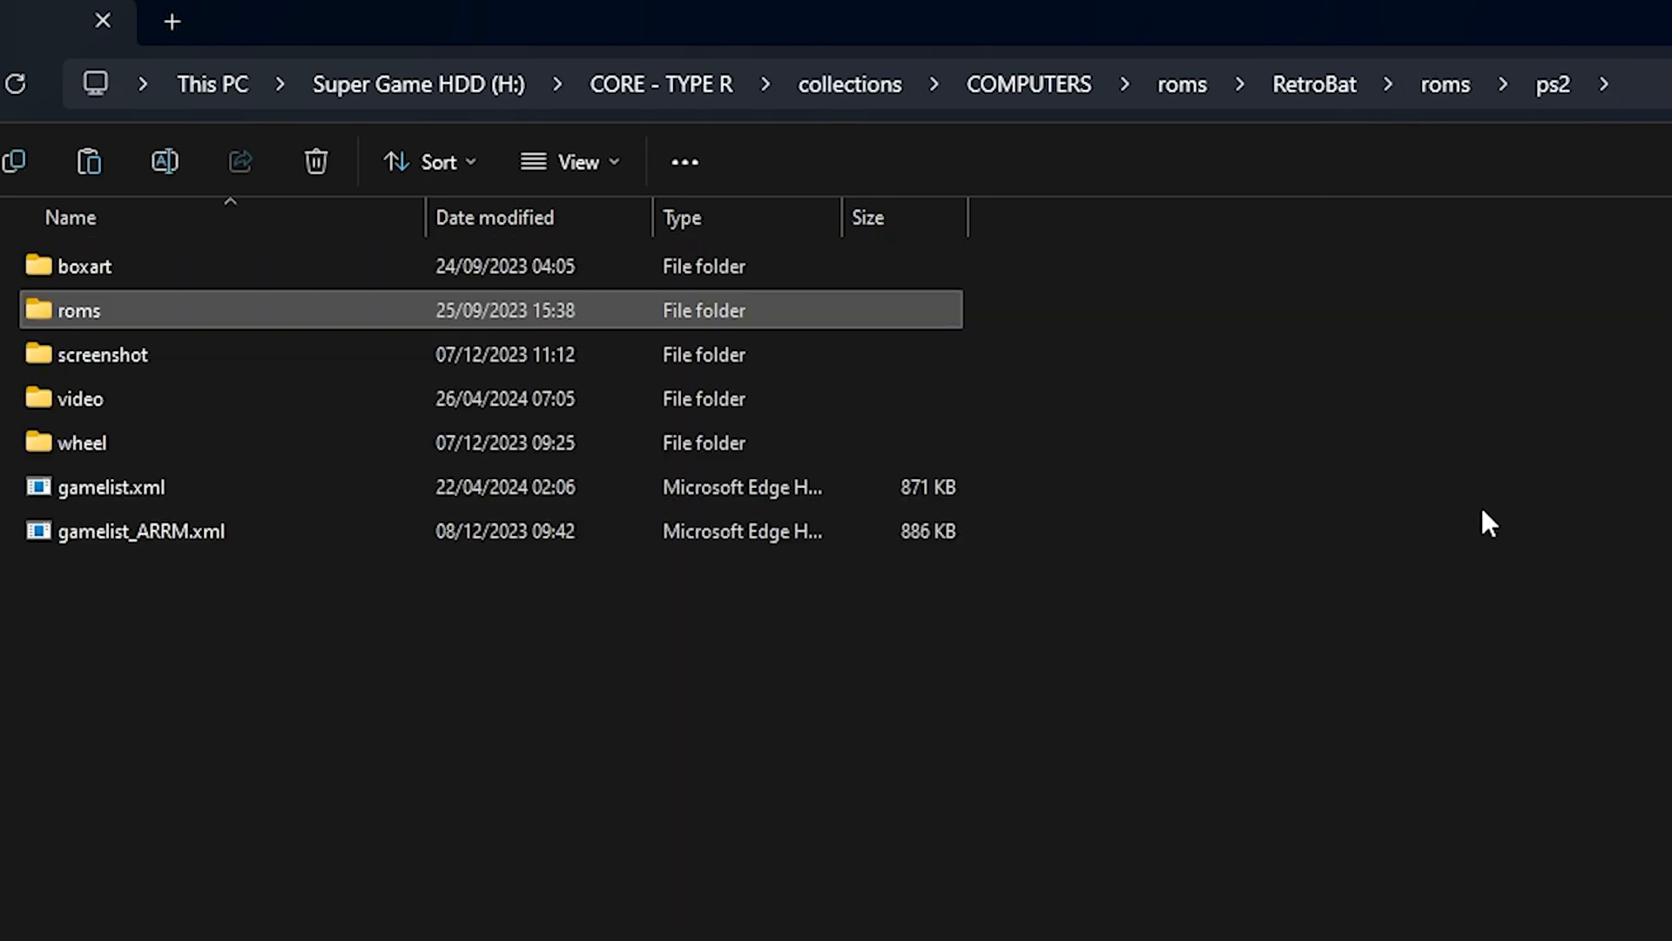
click(1315, 84)
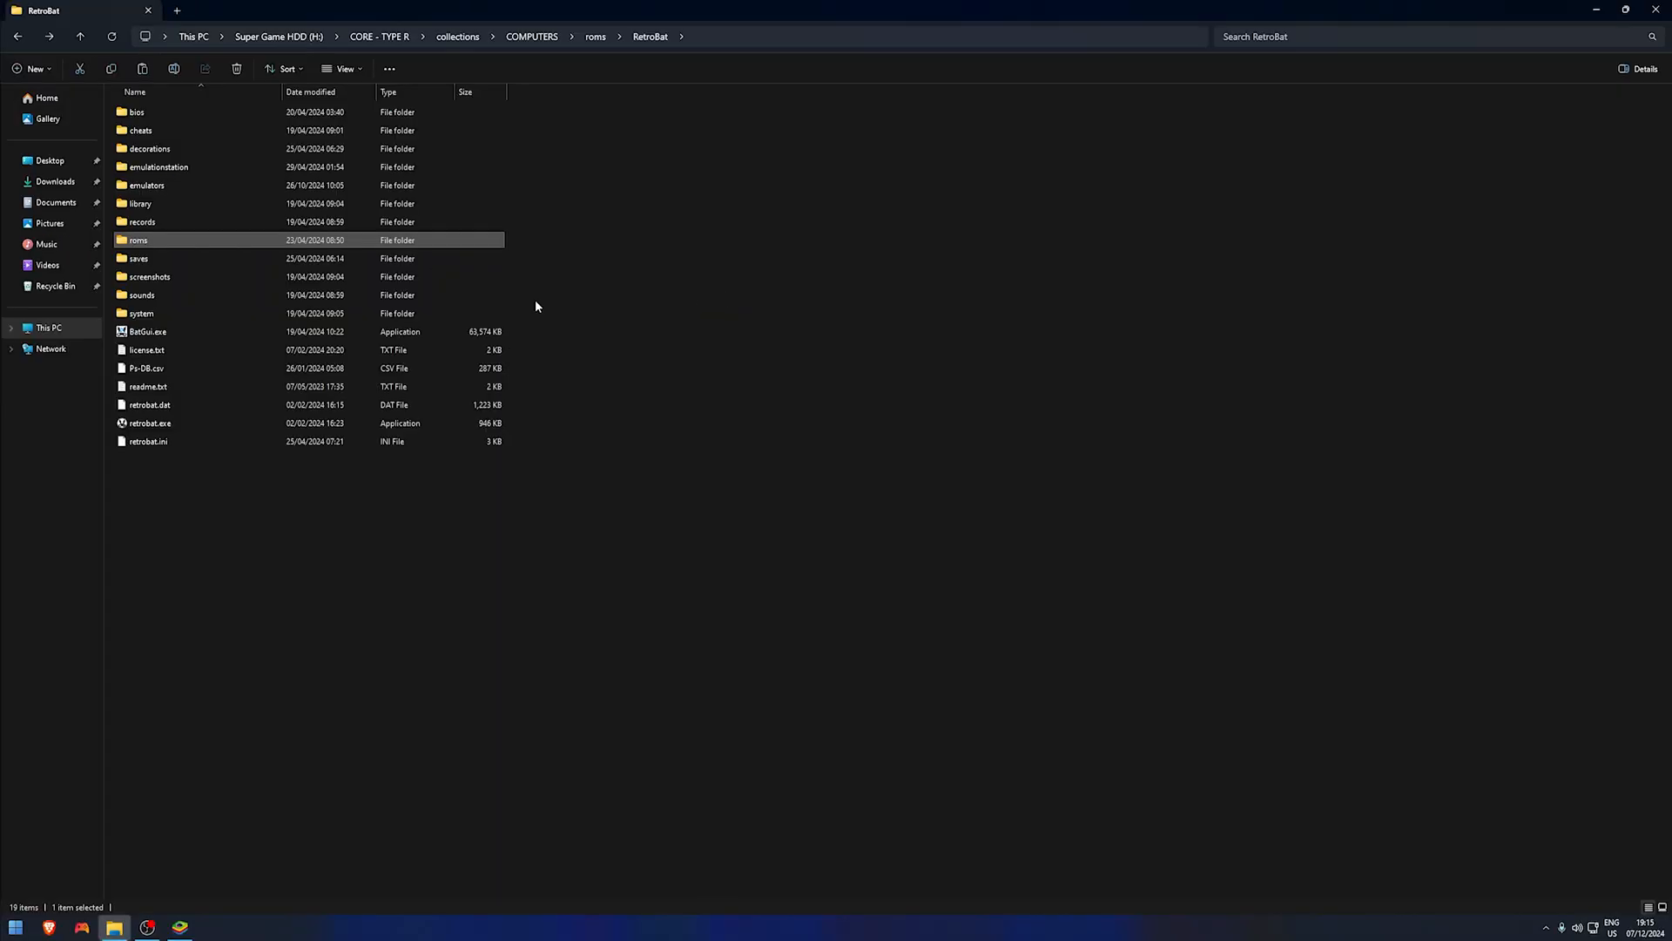
click(149, 423)
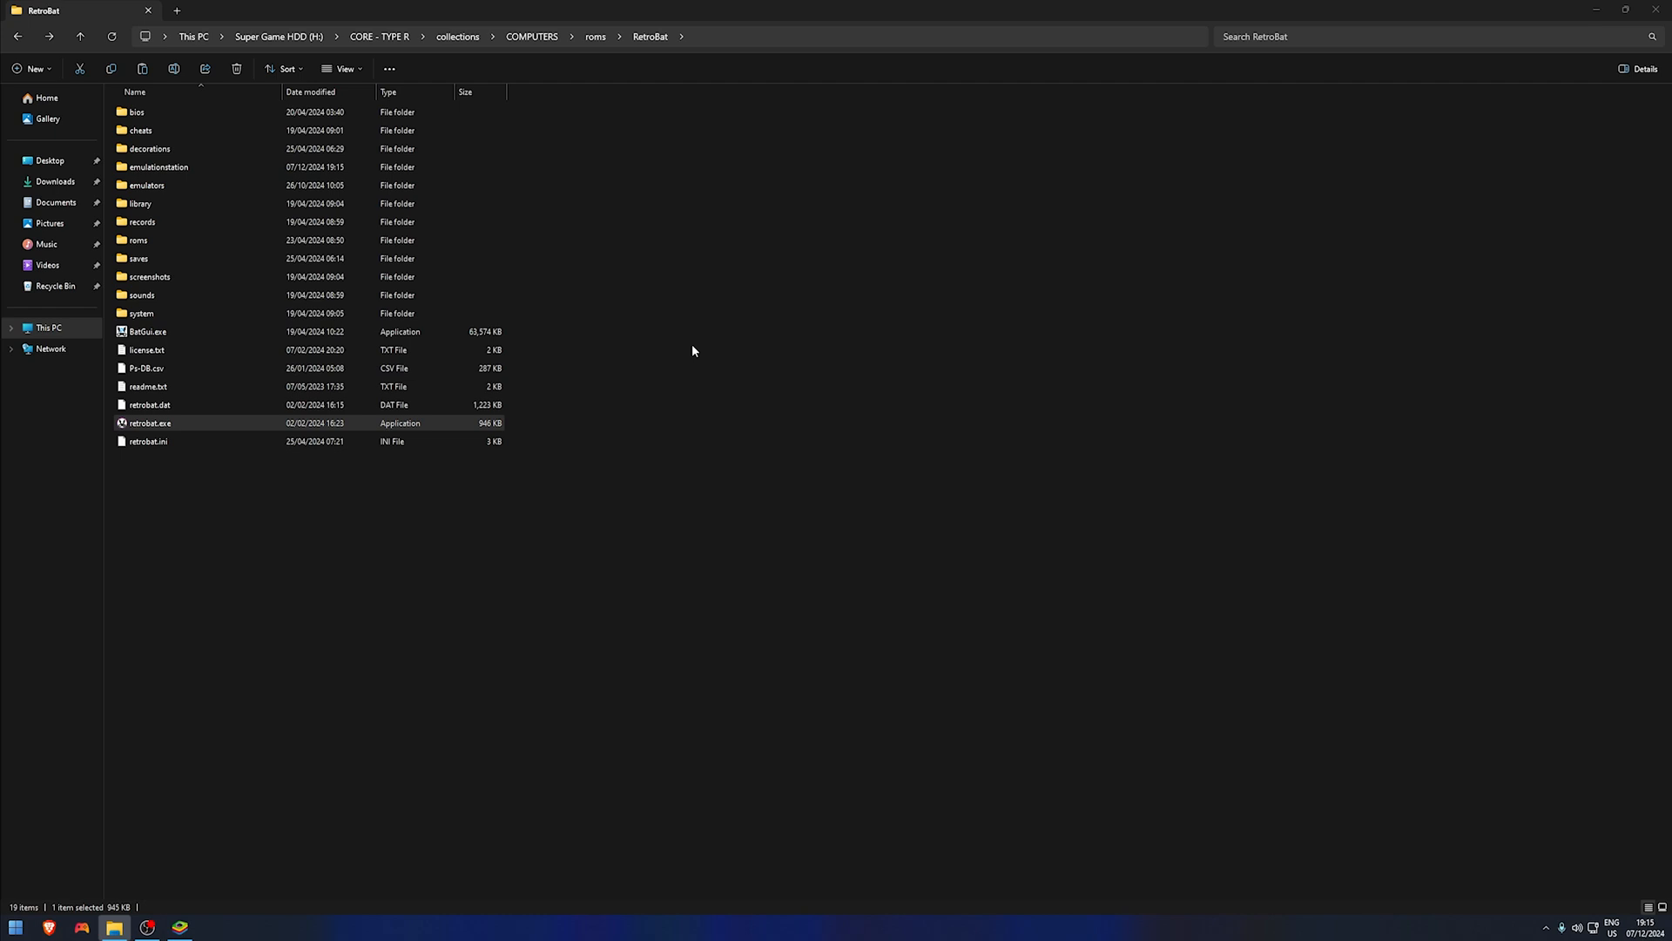
double_click(151, 422)
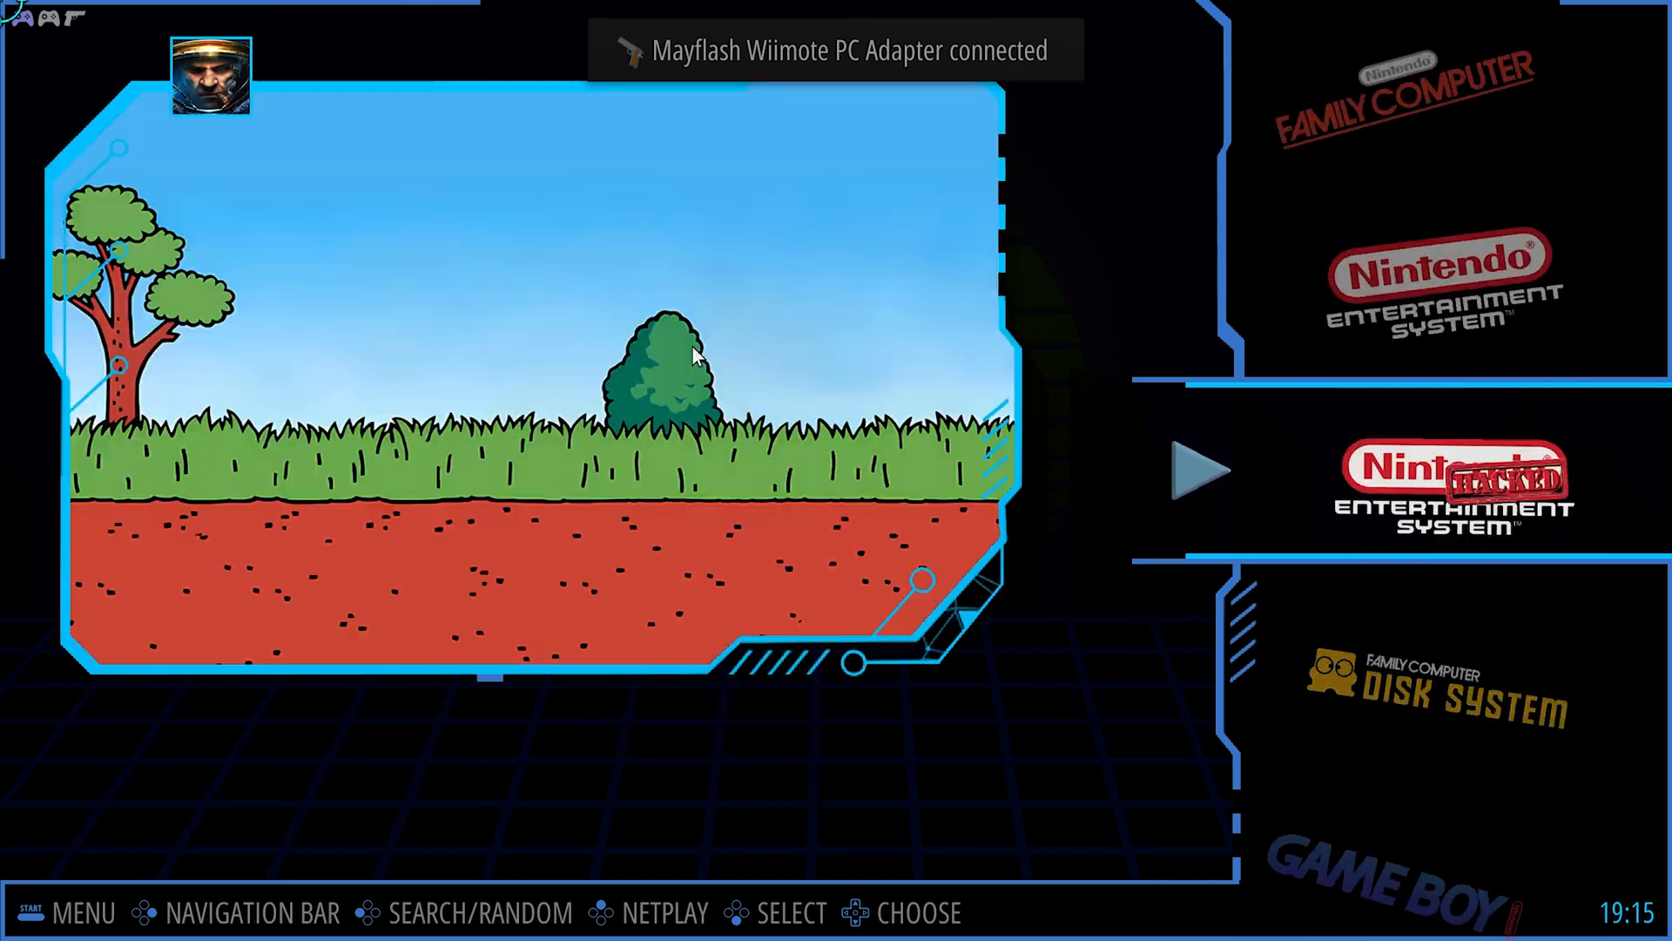
Scroll the system carousel to PlayStation 2 and open its game list.
scroll(down, 3)
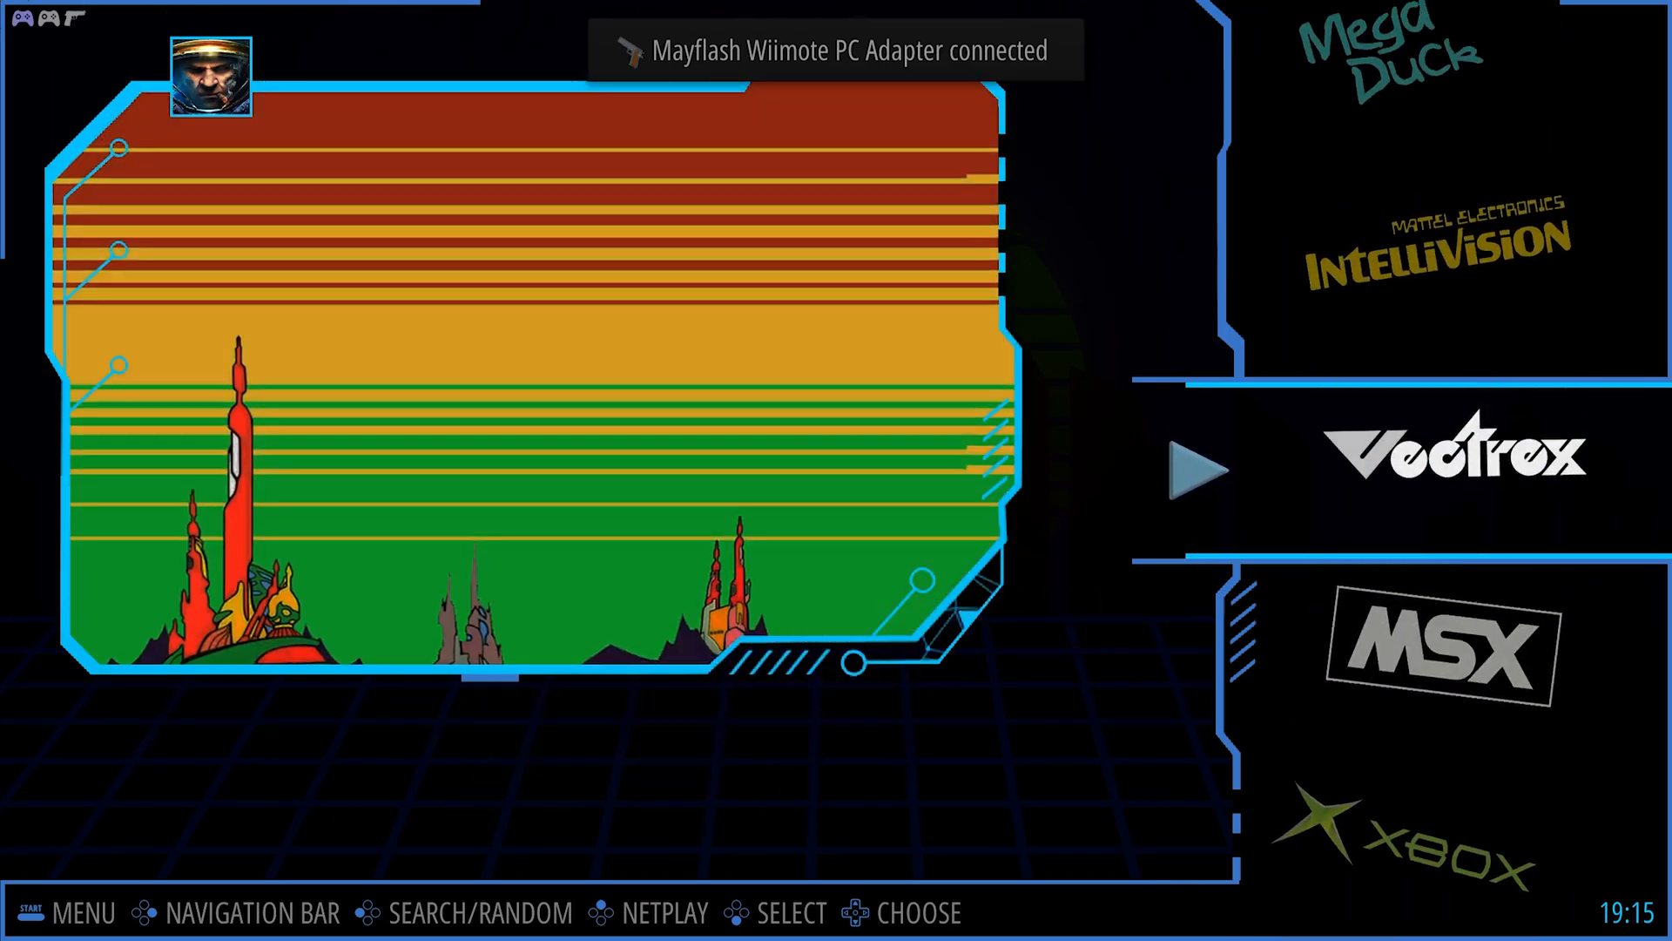
scroll(down, 3)
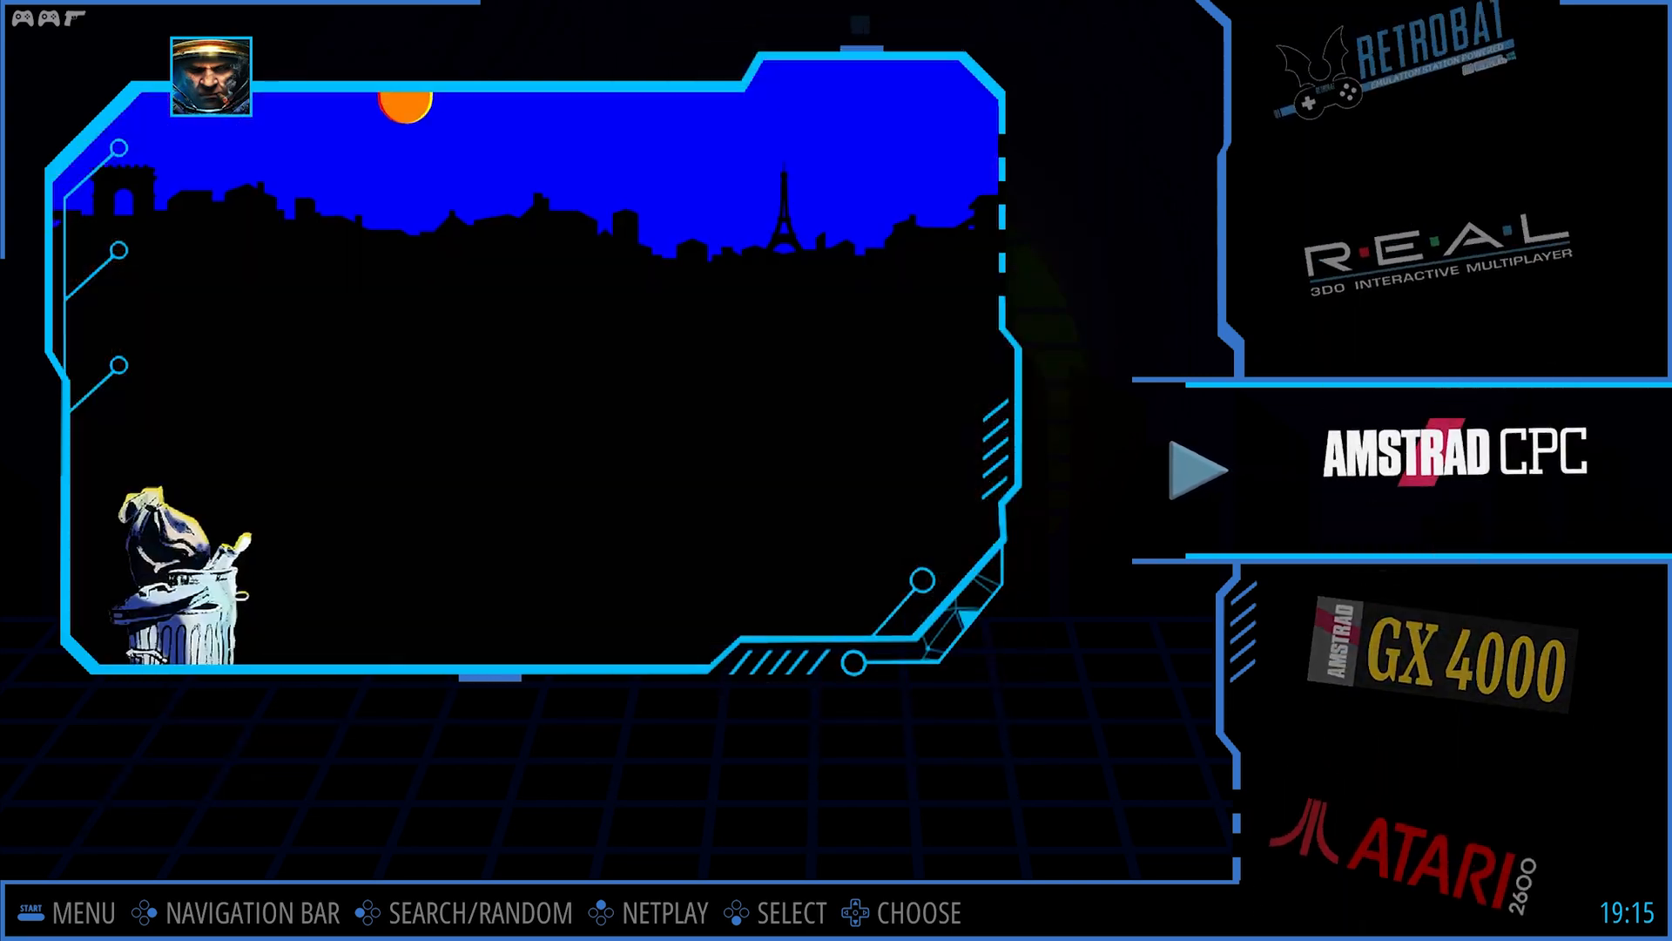
scroll(down, 3)
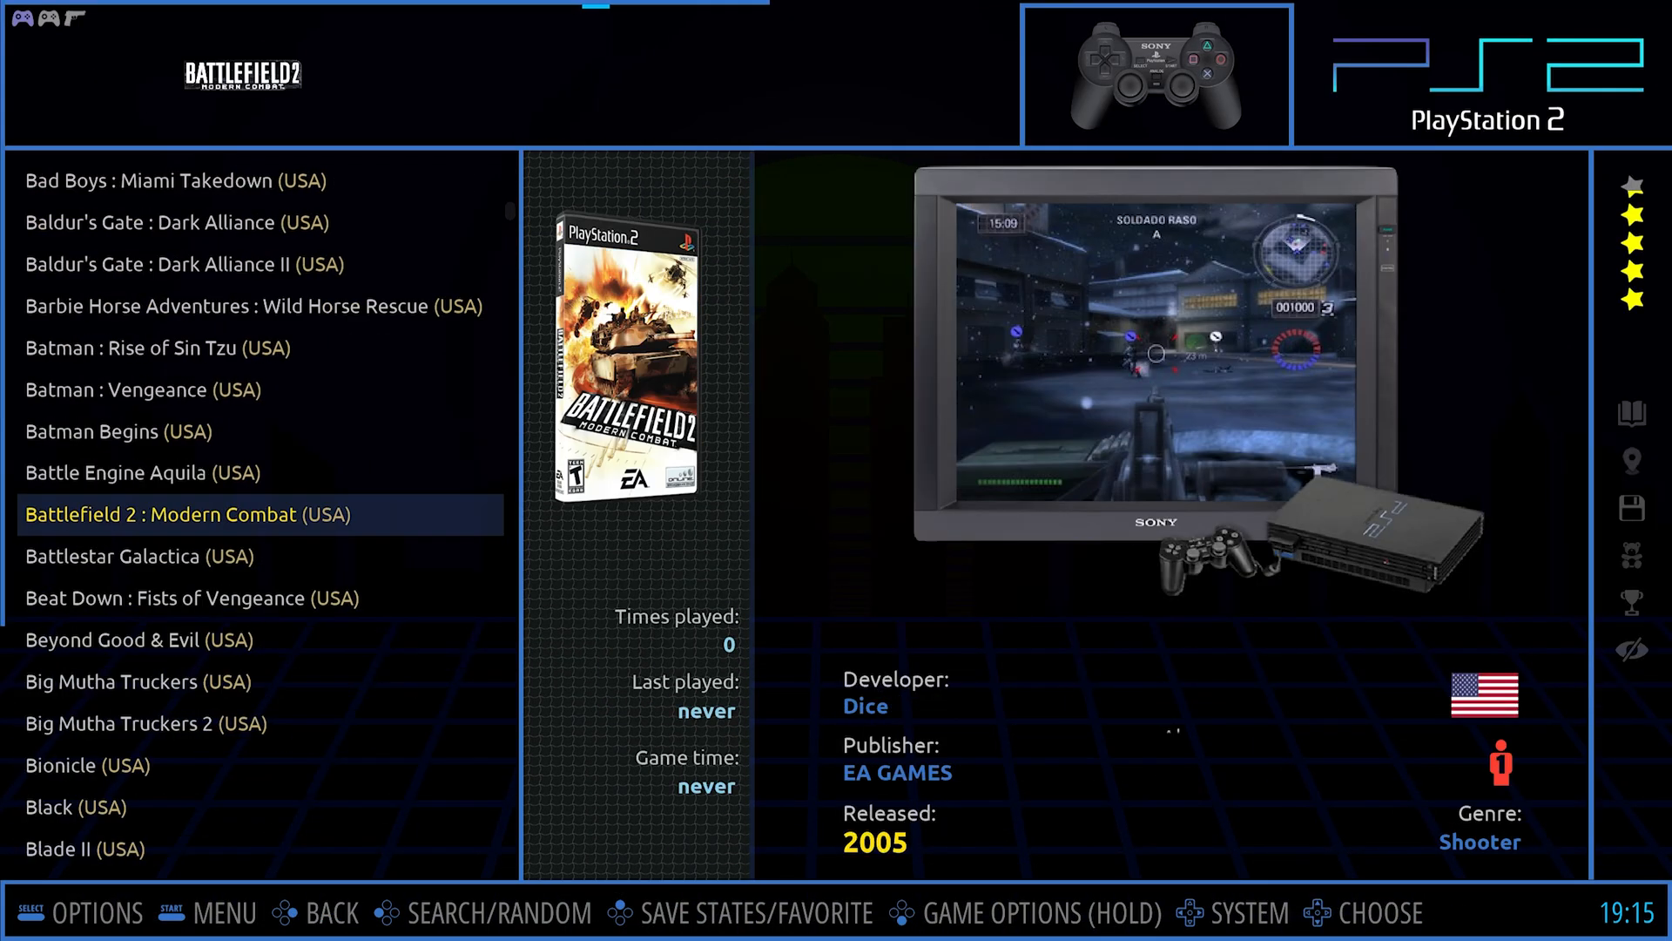
Scroll the PS2 list to God of War II (Europe) and bring up the Main Menu.
scroll(down, 3)
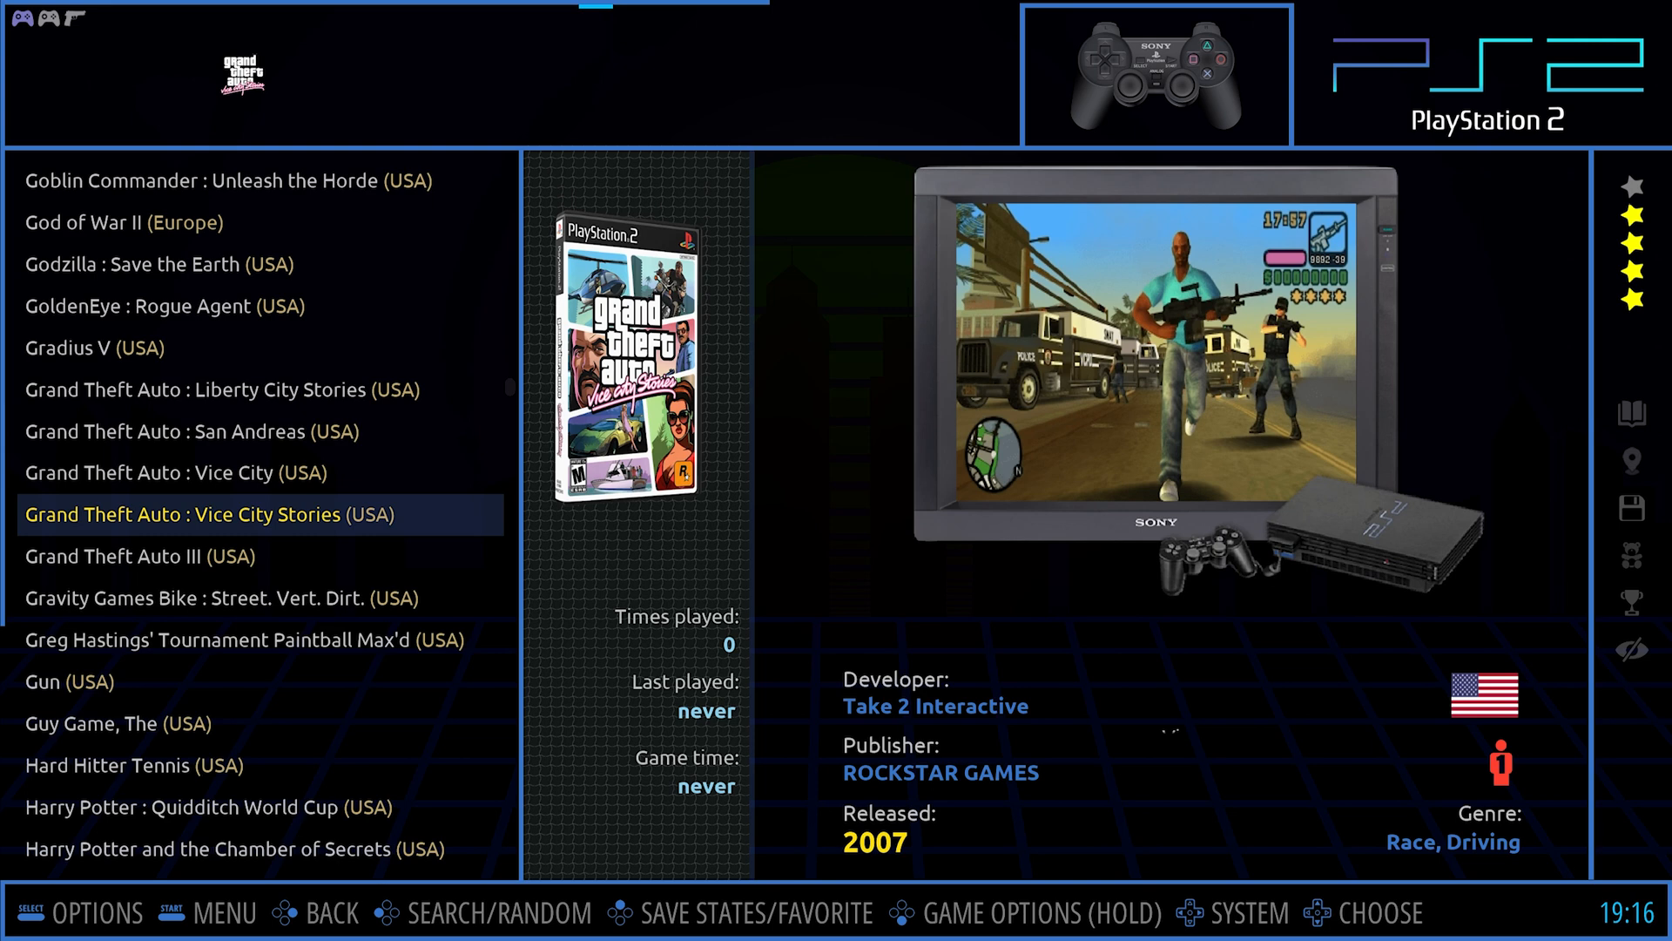
scroll(up, 3)
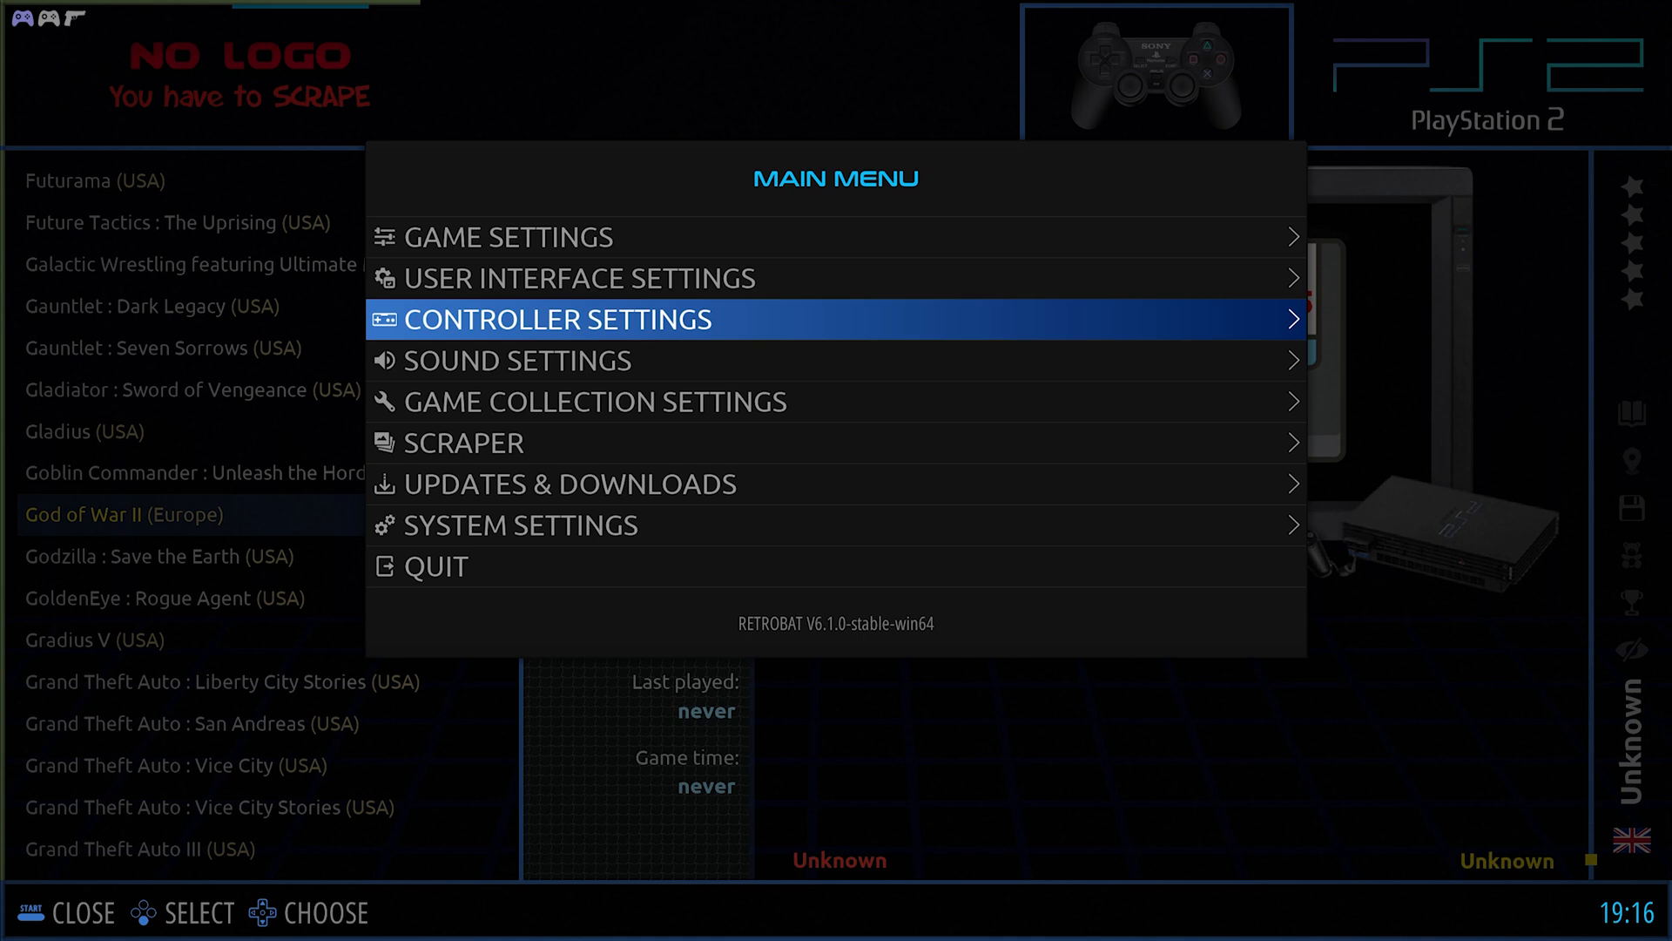
Open Scraper Settings and scroll down to the account username and password entries.
click(470, 442)
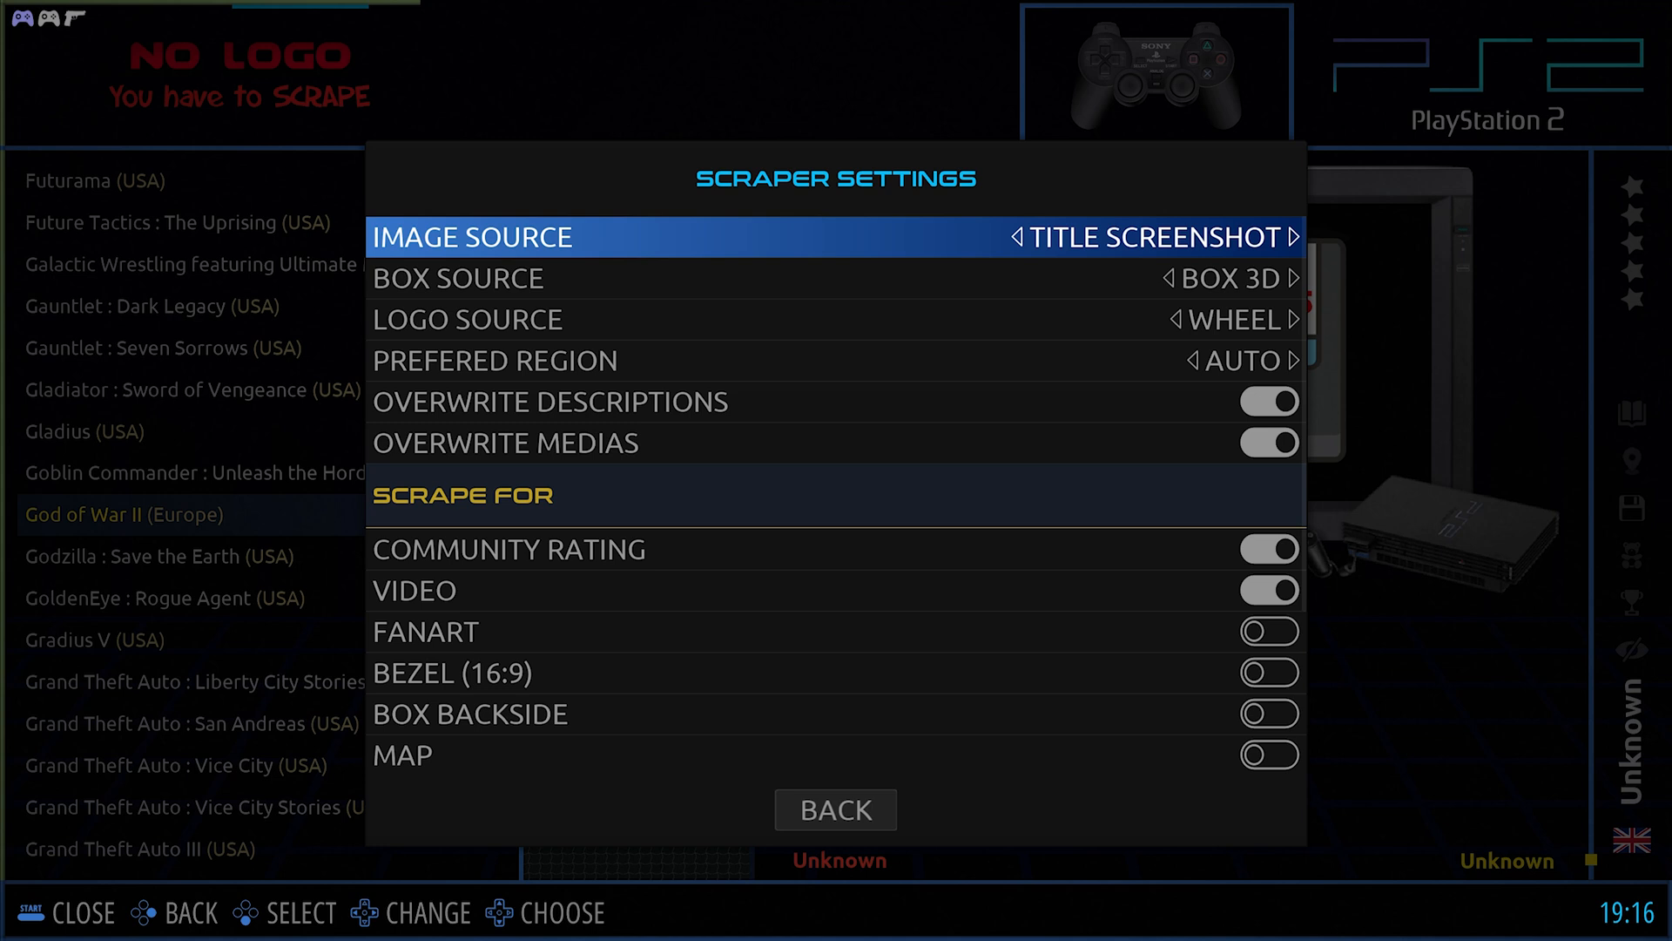
scroll(down, 3)
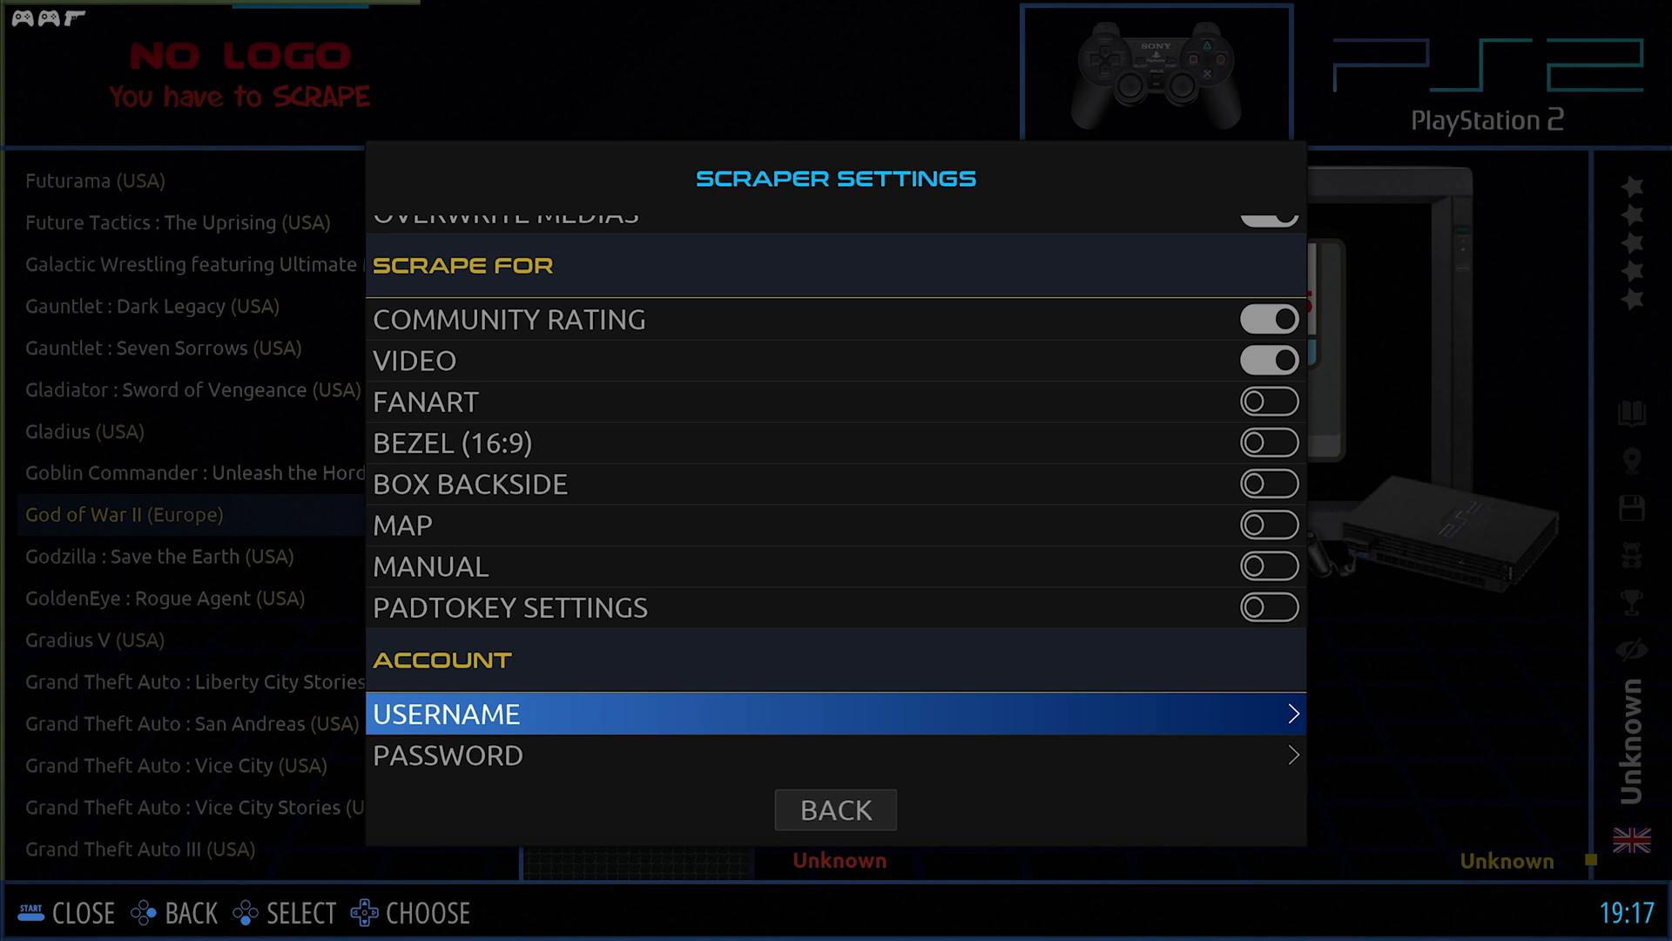
Back out of Scraper Settings to the ScreenScraper scraper overview.
click(835, 809)
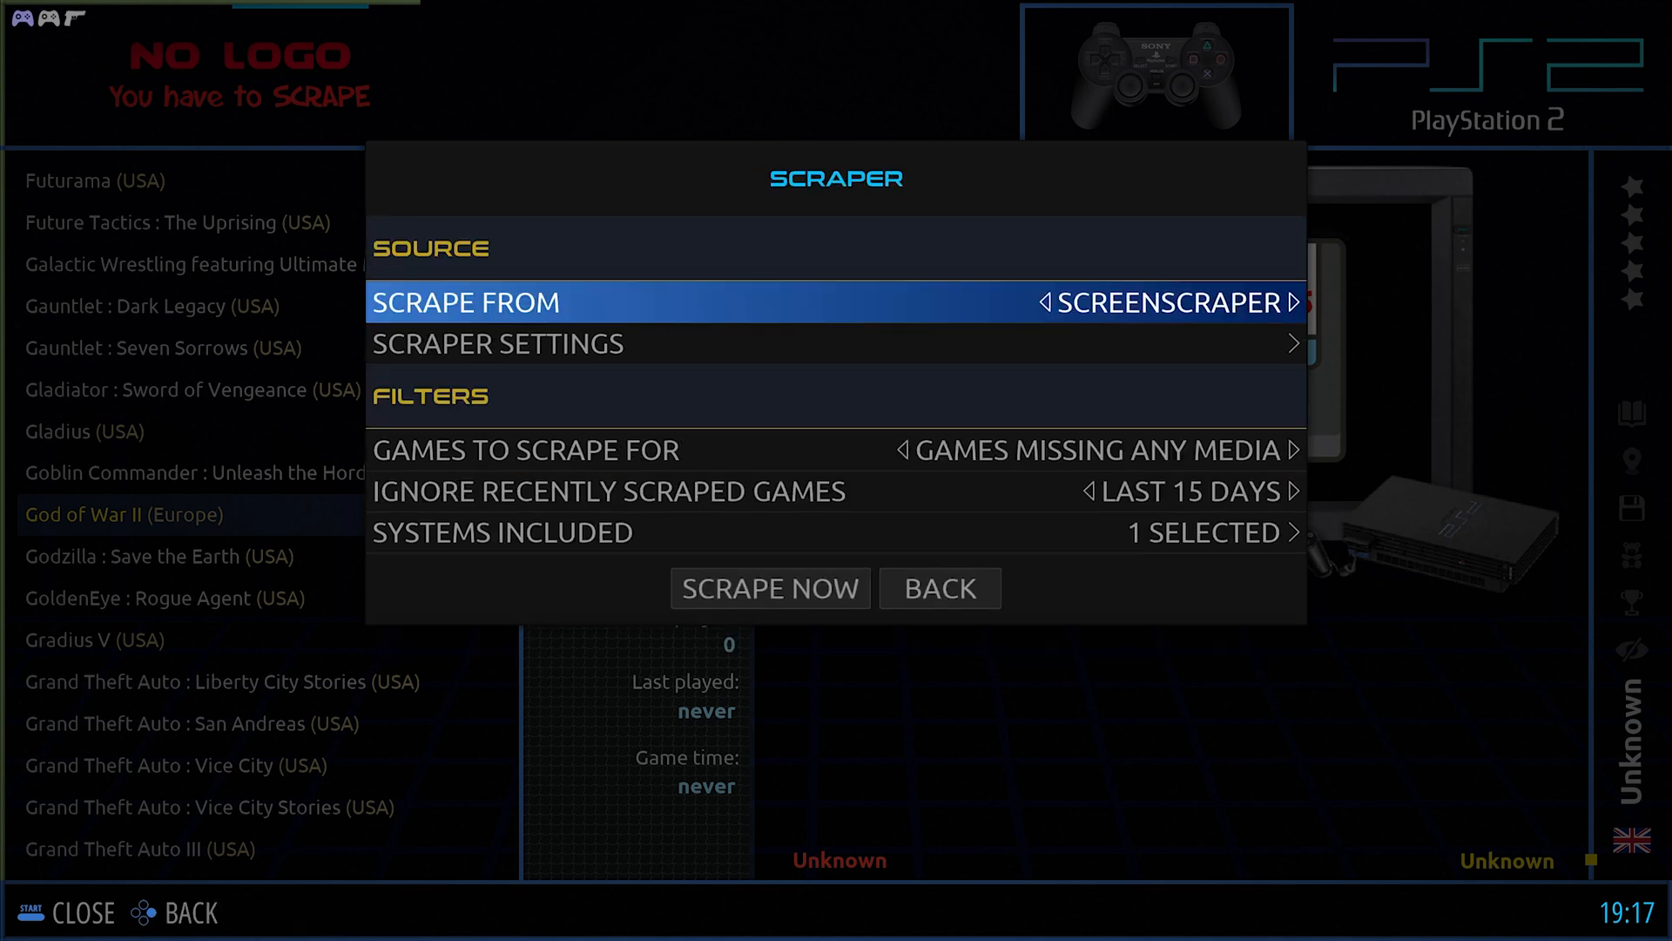
Open the Systems Included checklist, showing Dreamcast through Watara Supervision all ticked.
click(939, 588)
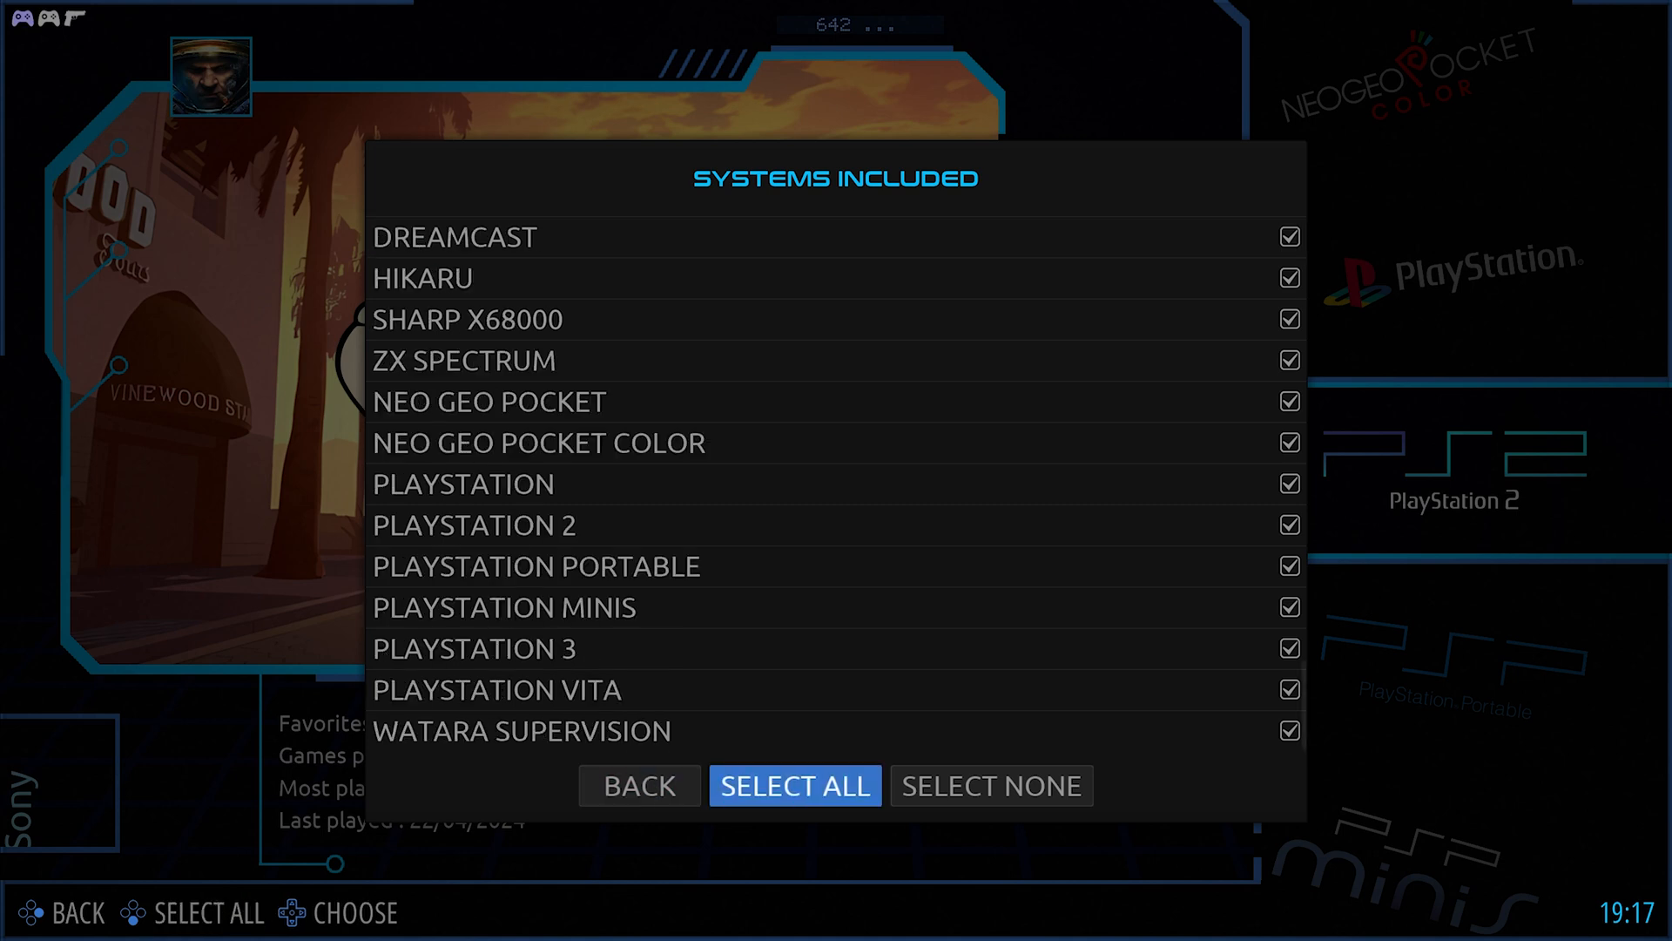
Tick only PlayStation 2 and go back so Systems Included reads 1 Selected.
click(990, 785)
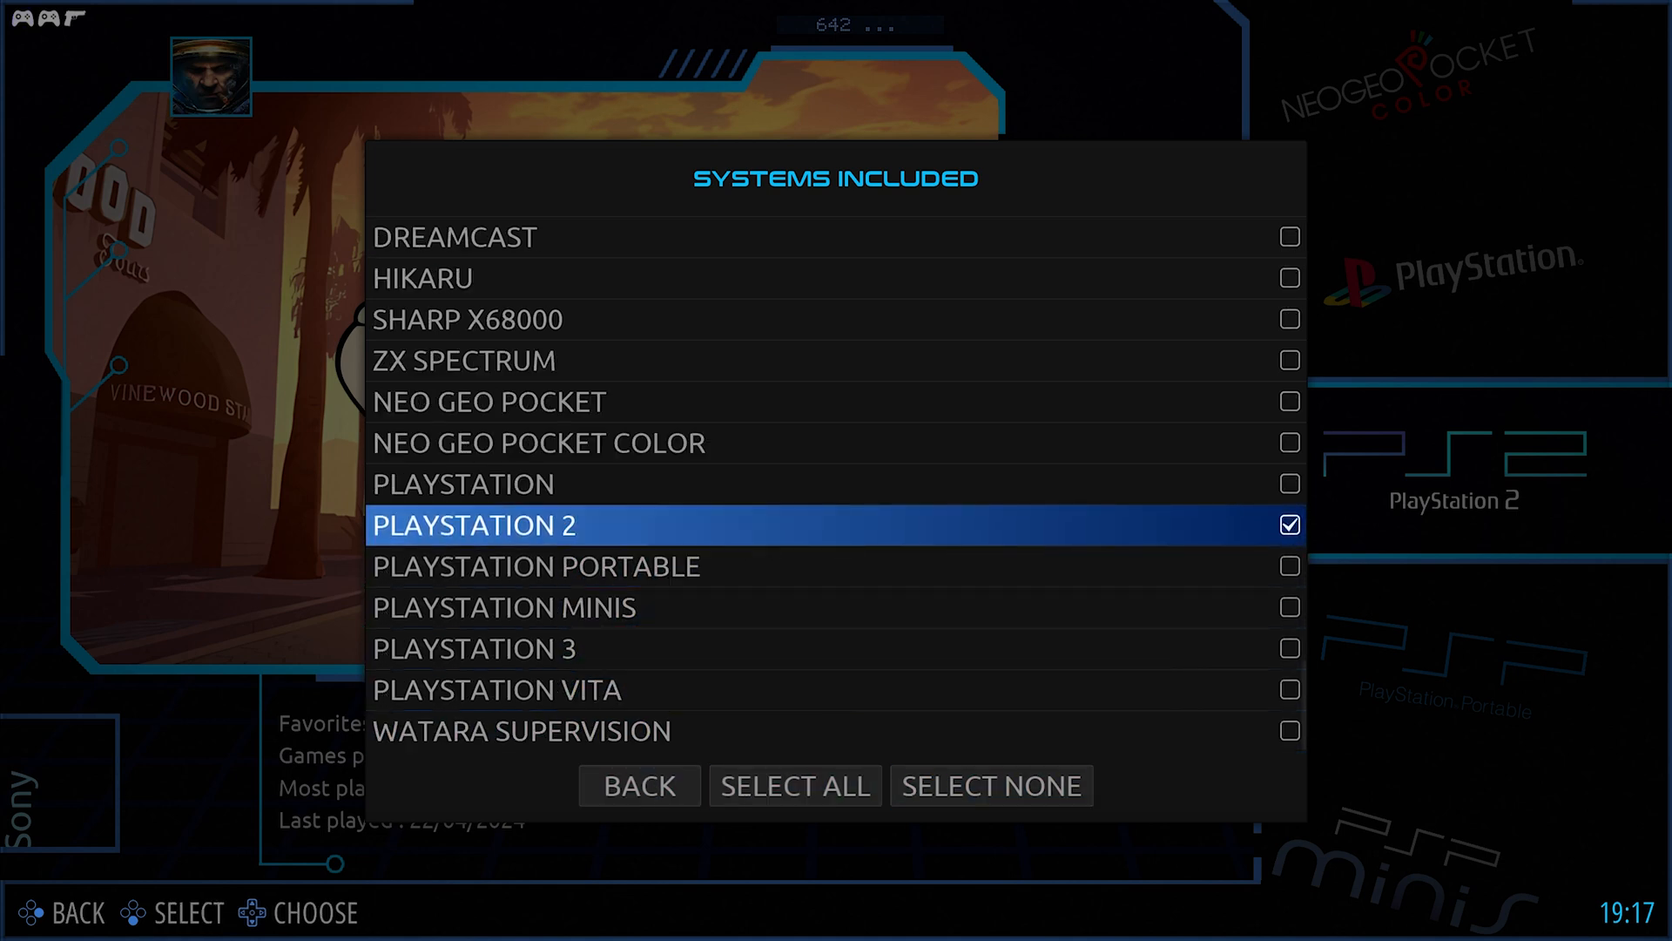
click(638, 785)
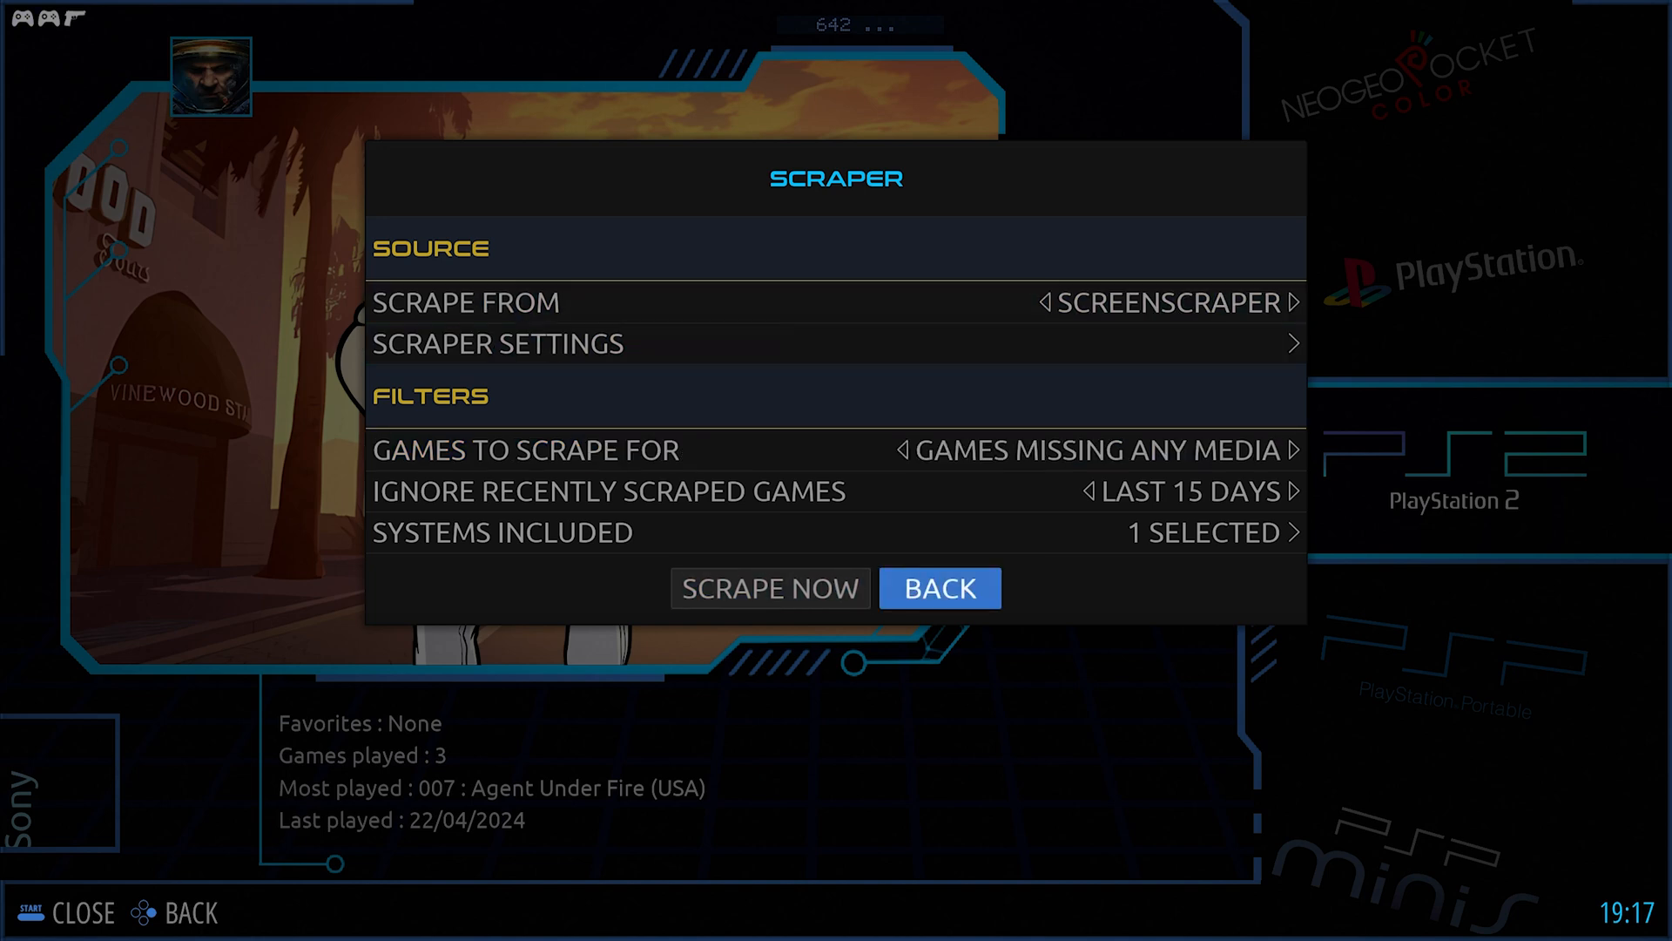
Close the scraper and Main Menu, then launch God of War II (Europe).
click(937, 588)
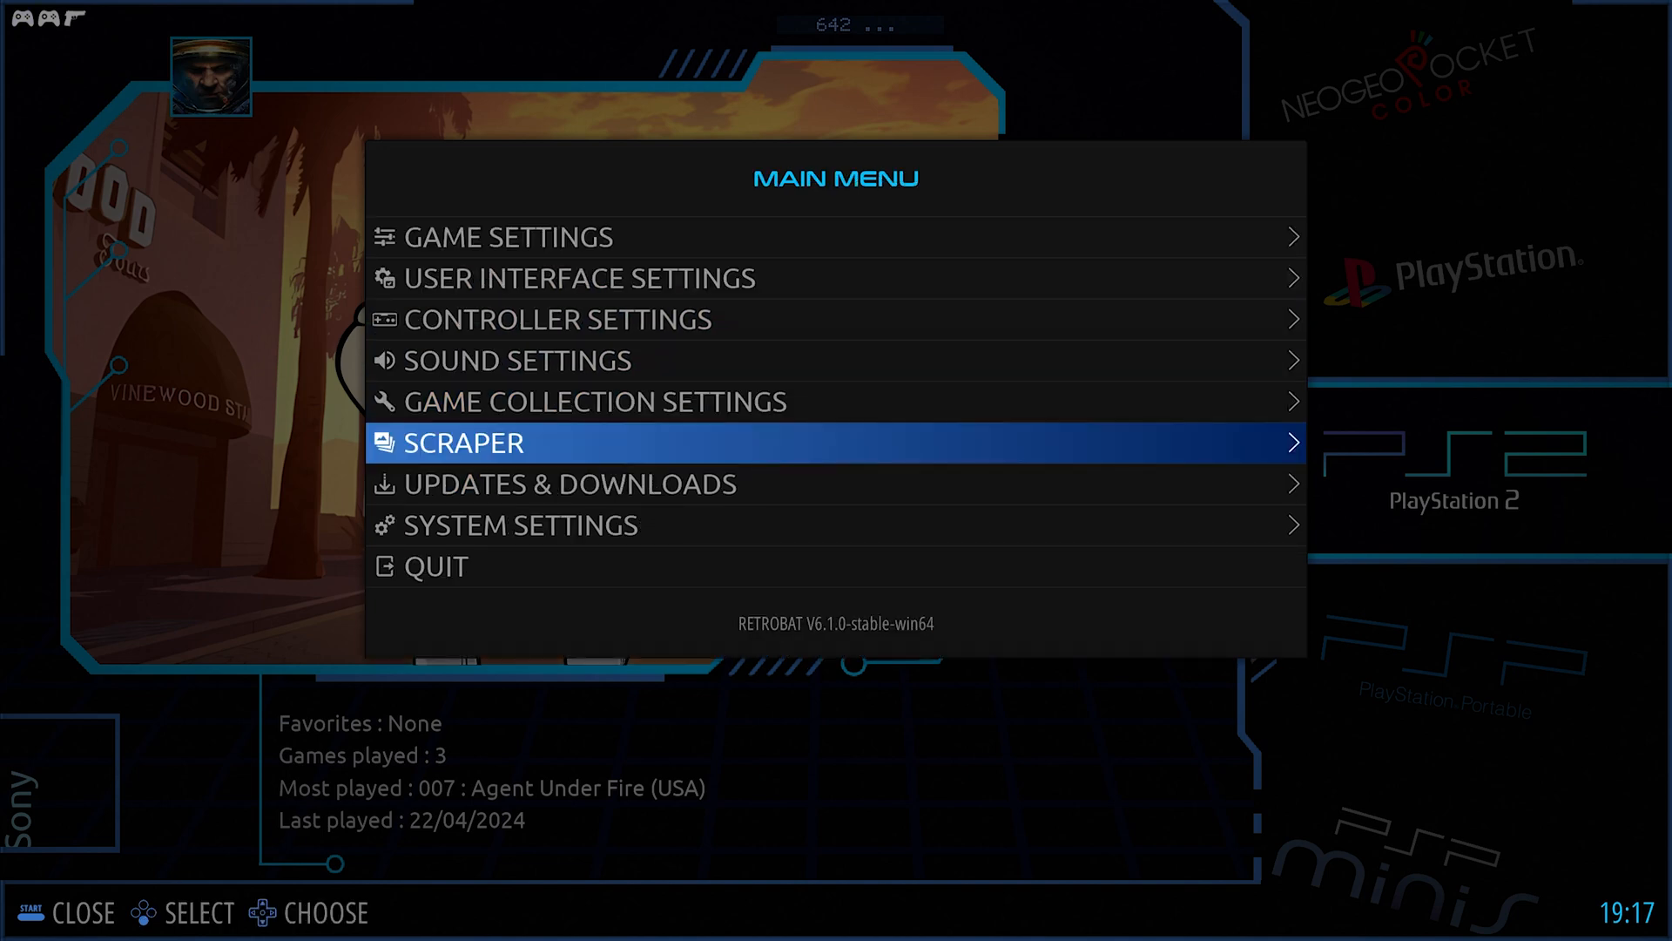
key(Escape)
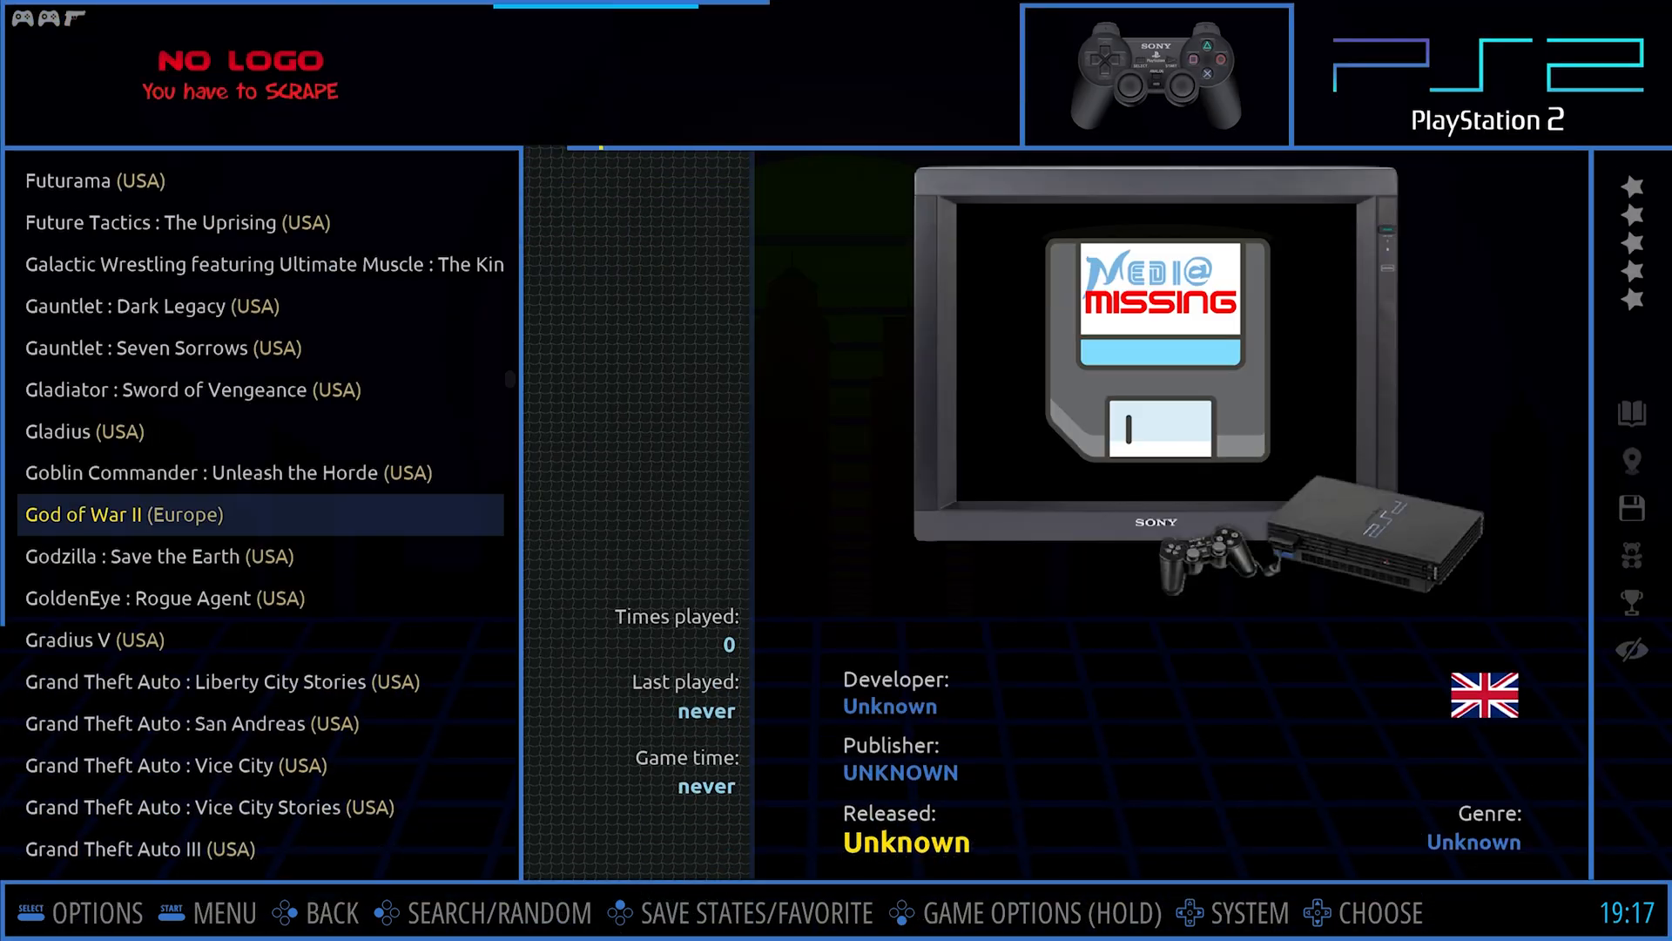
click(123, 514)
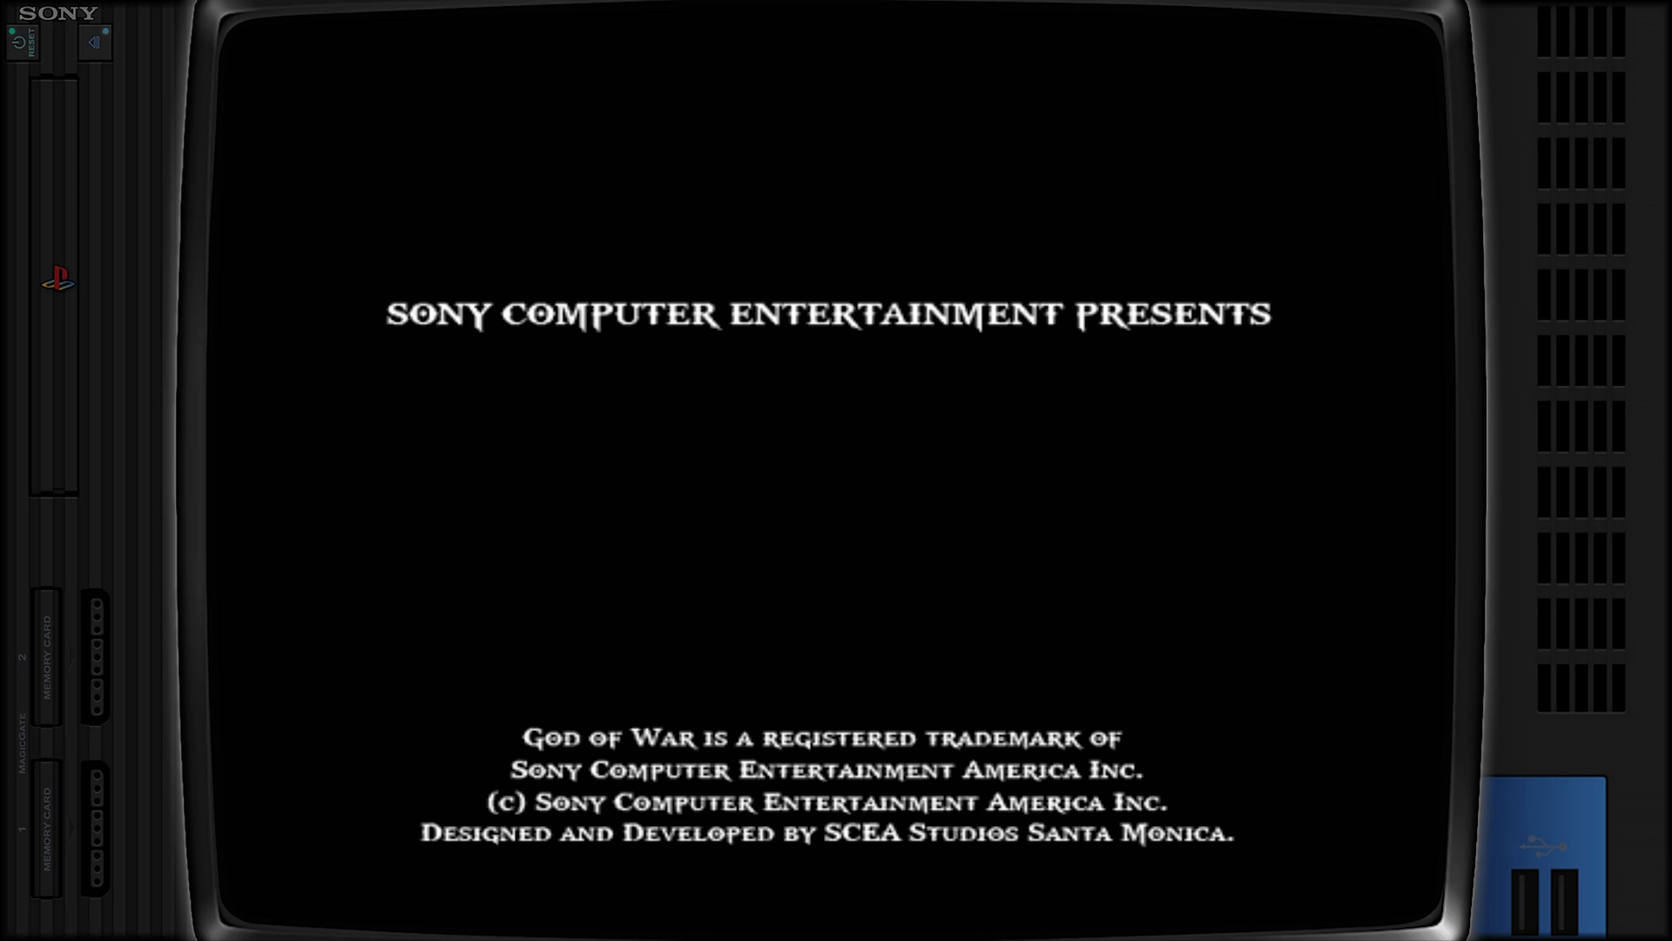